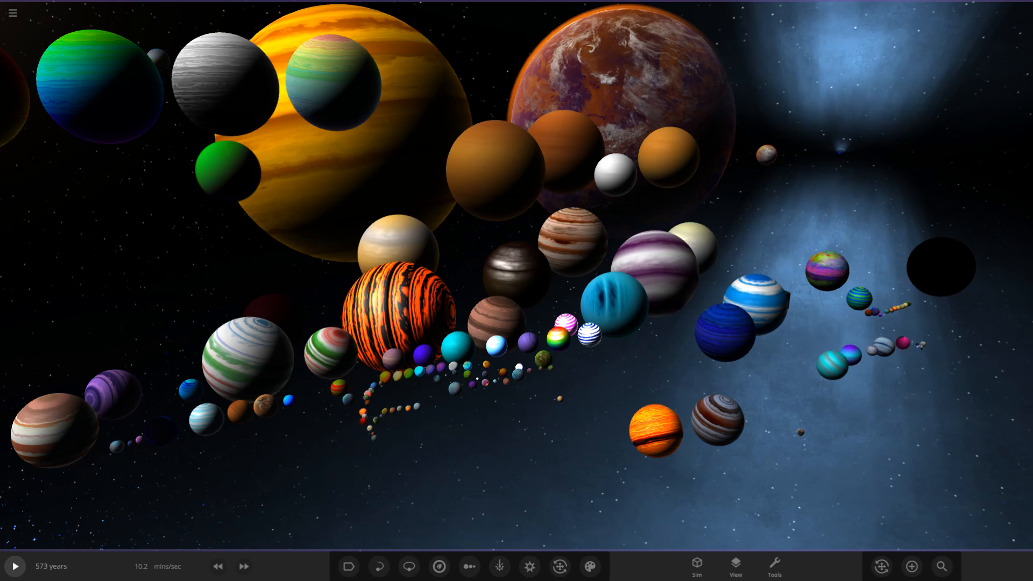
Step: Bring up the Add library and switch it to the User Objects collection
{"action": "left_click", "coordinate": [911, 566]}
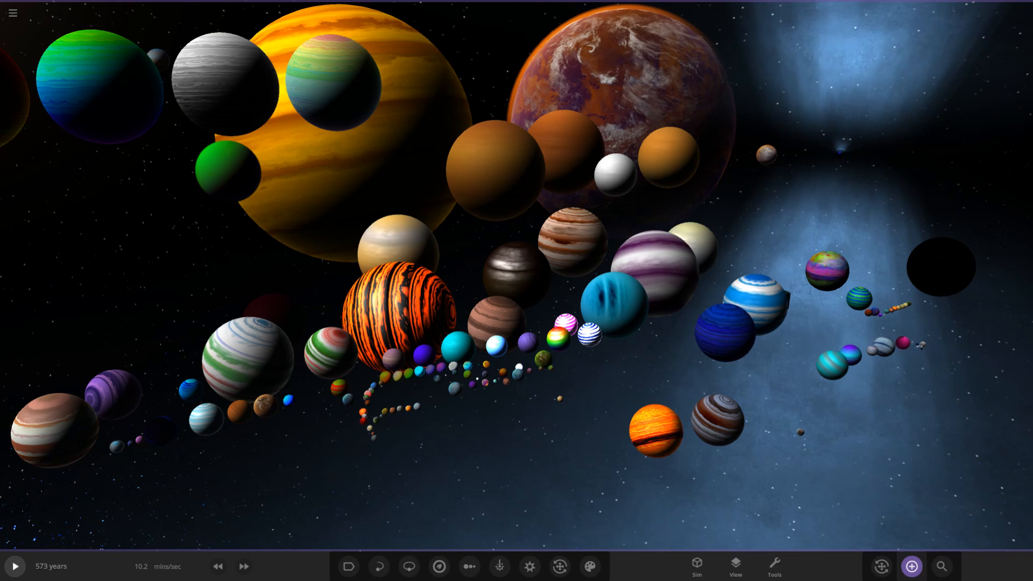
{"action": "left_click", "coordinate": [911, 566]}
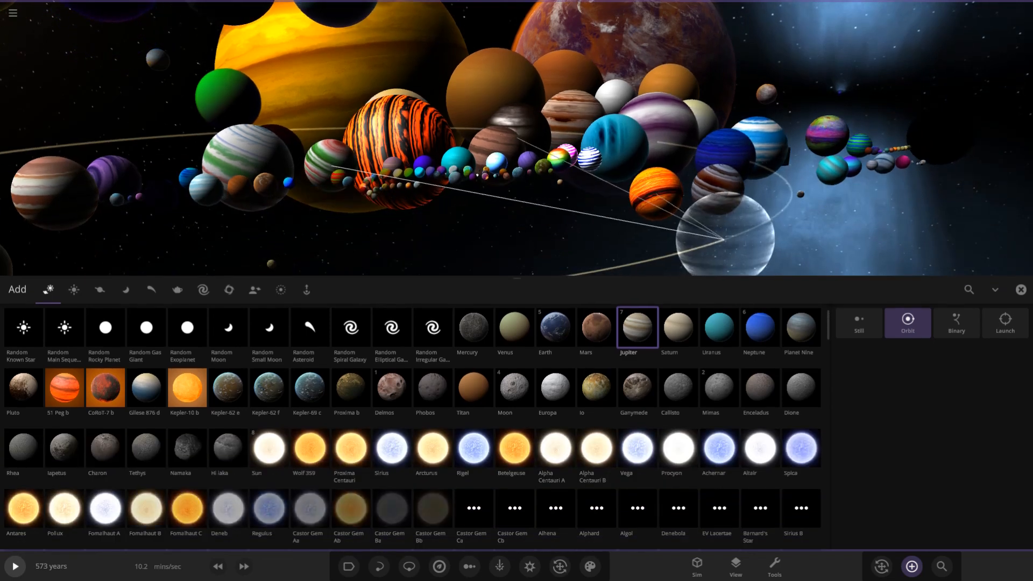
{"action": "scroll", "scroll_direction": "down", "scroll_amount": 3}
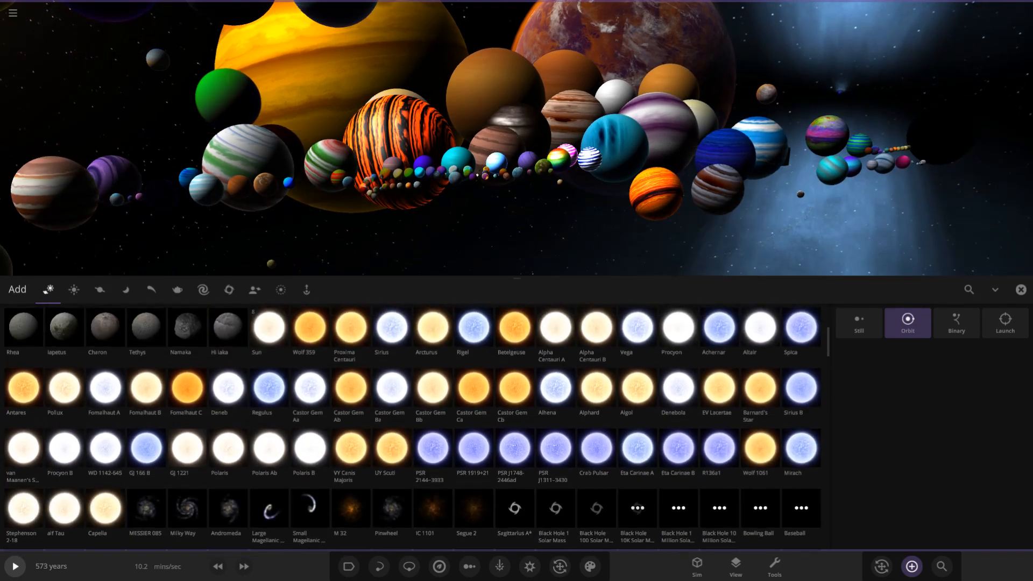
{"action": "left_click", "coordinate": [254, 291]}
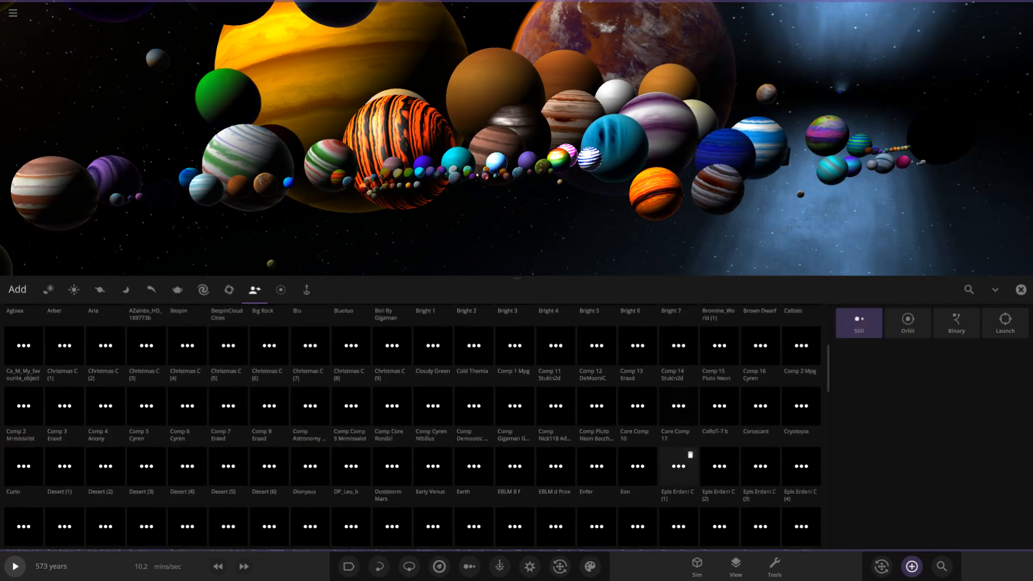
Step: Browse down through the user-made object grid toward its end
{"action": "scroll", "scroll_direction": "down", "scroll_amount": 3}
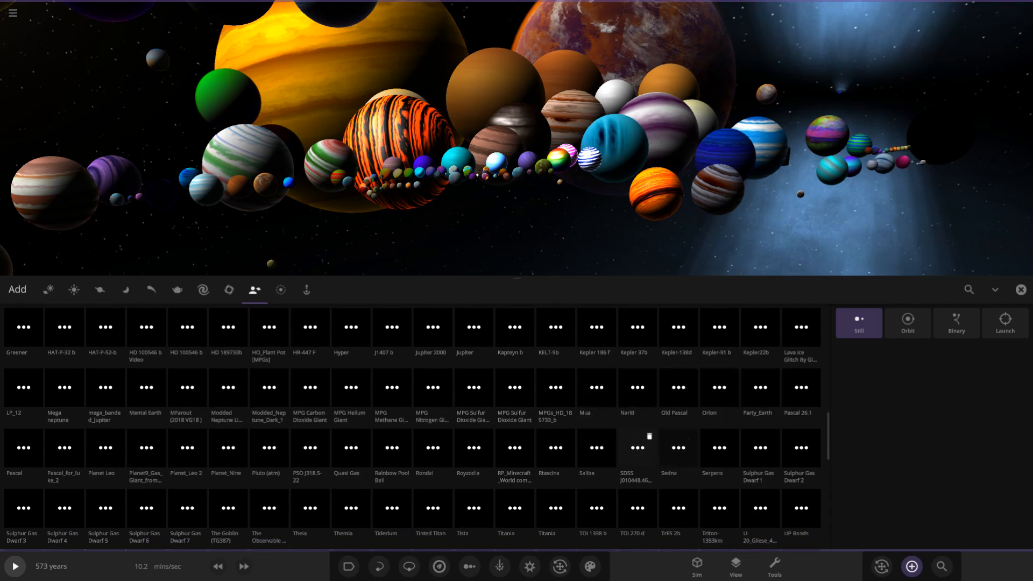
{"action": "scroll", "scroll_direction": "down", "scroll_amount": 3}
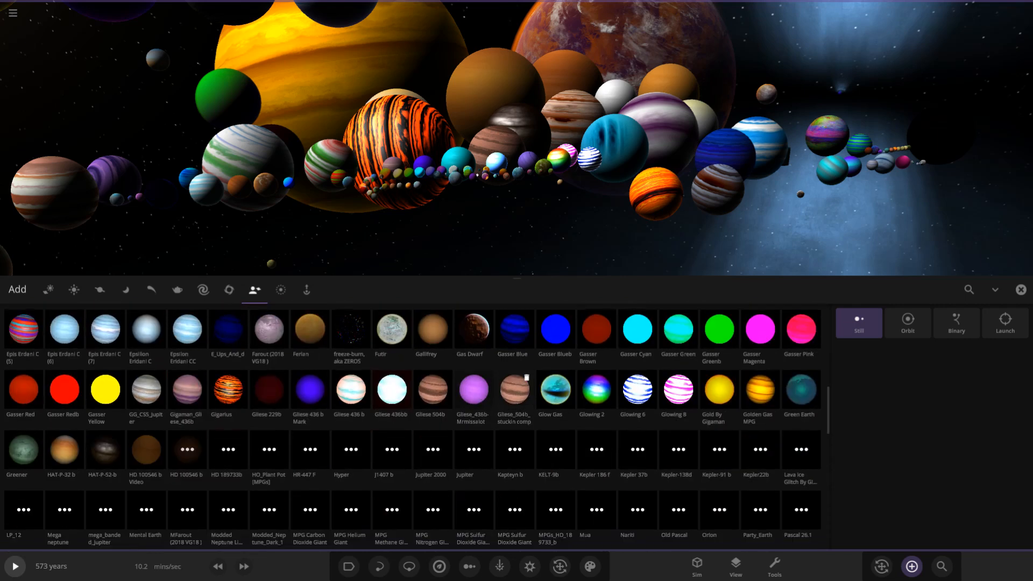
{"action": "scroll", "scroll_direction": "down", "scroll_amount": 3}
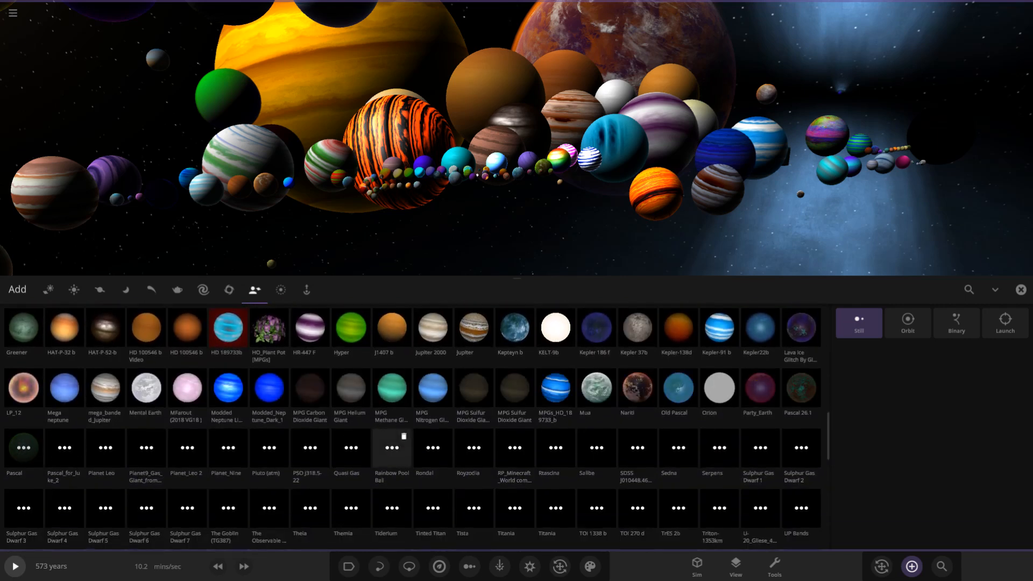
{"action": "scroll", "scroll_direction": "down", "scroll_amount": 3}
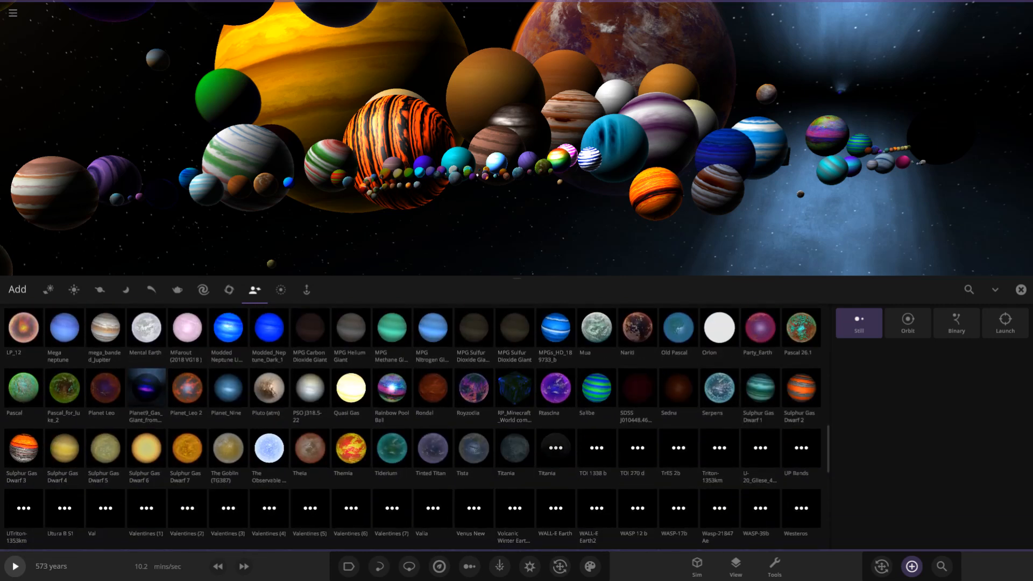
{"action": "scroll", "scroll_direction": "down", "scroll_amount": 3}
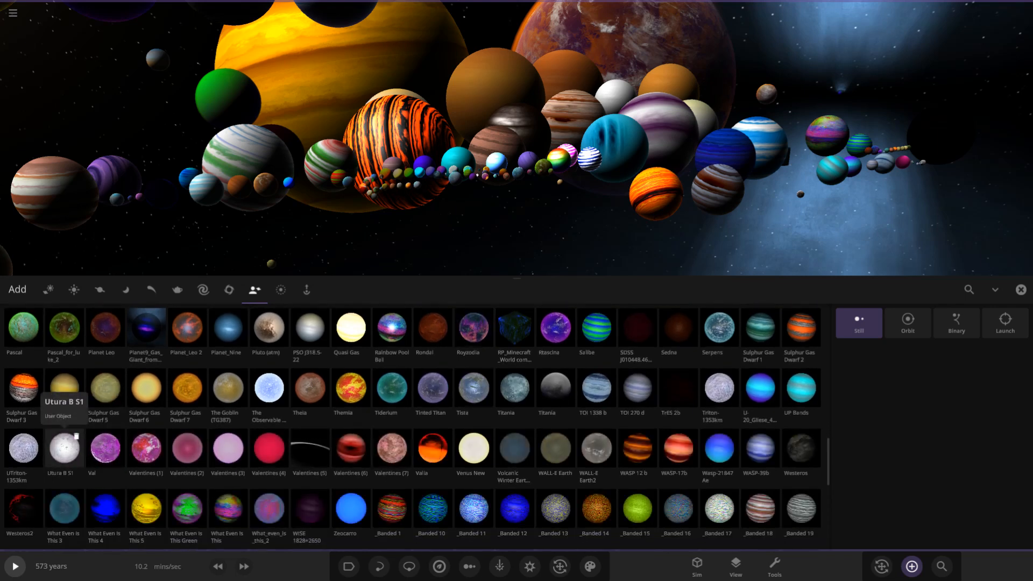
{"action": "scroll", "scroll_direction": "down", "scroll_amount": 3}
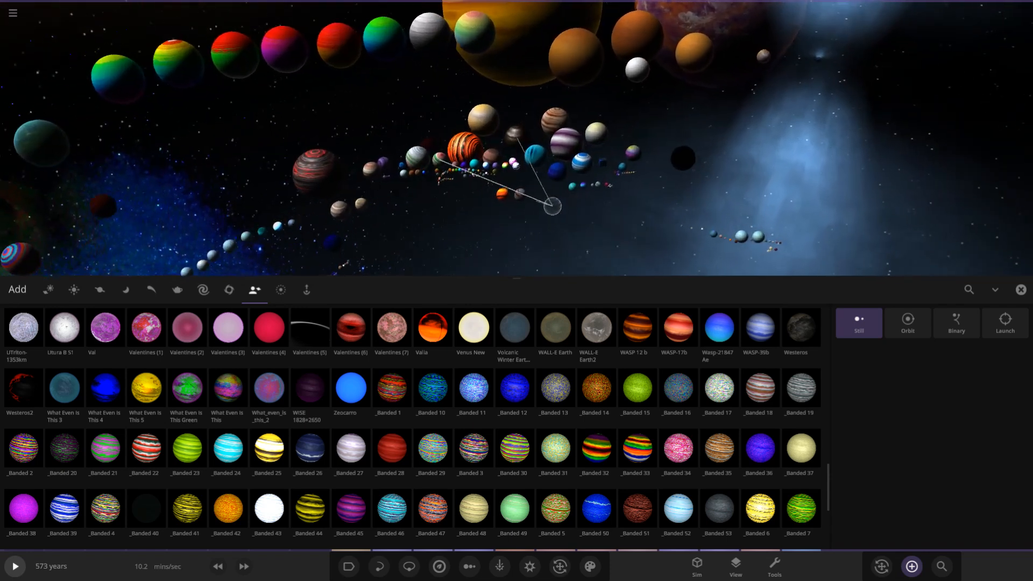
Step: Place the purple Val planet and the first pink and red Valentines planets in a row
{"action": "left_click", "coordinate": [106, 327]}
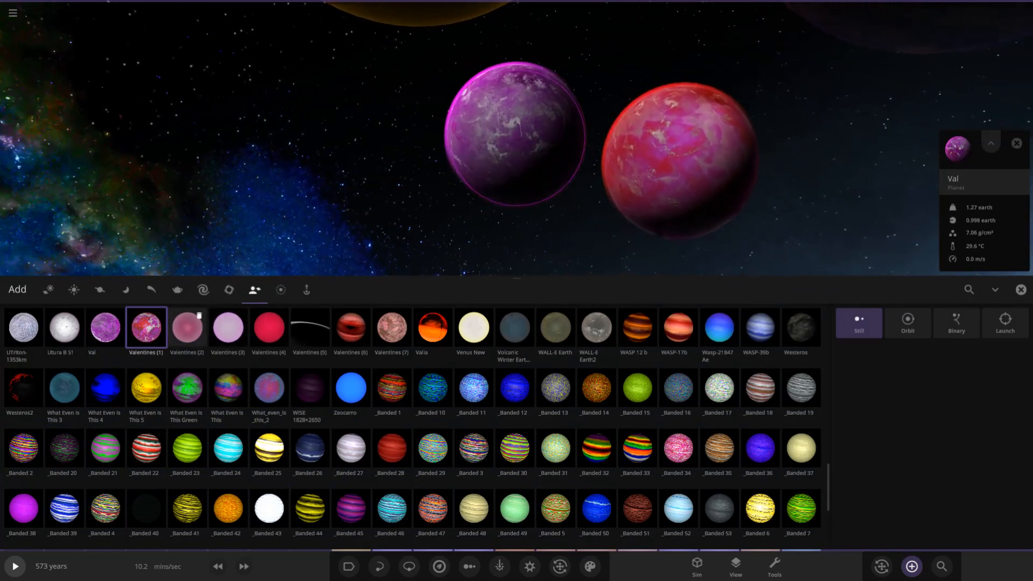
{"action": "left_click", "coordinate": [187, 327]}
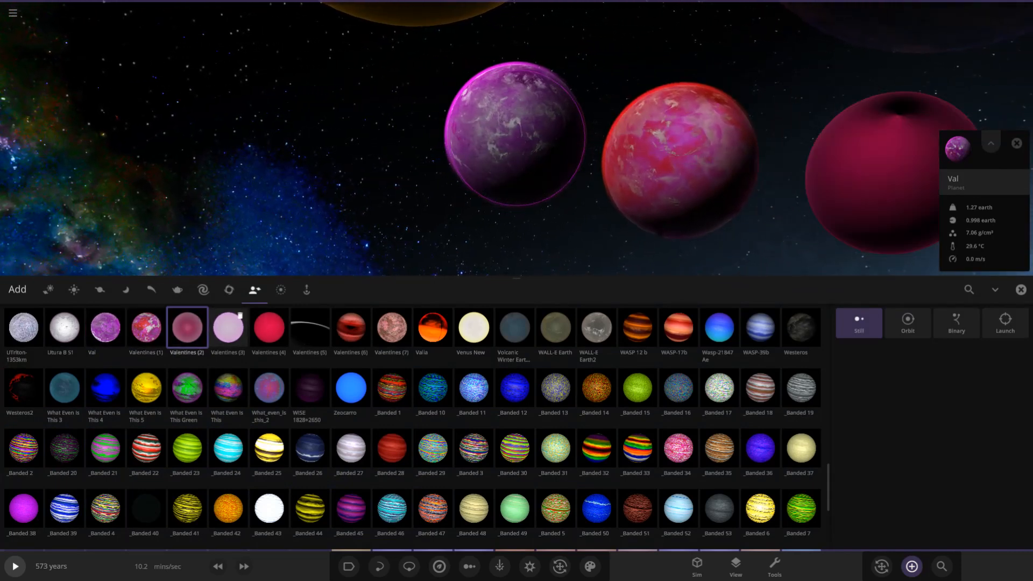
{"action": "left_click", "coordinate": [227, 327]}
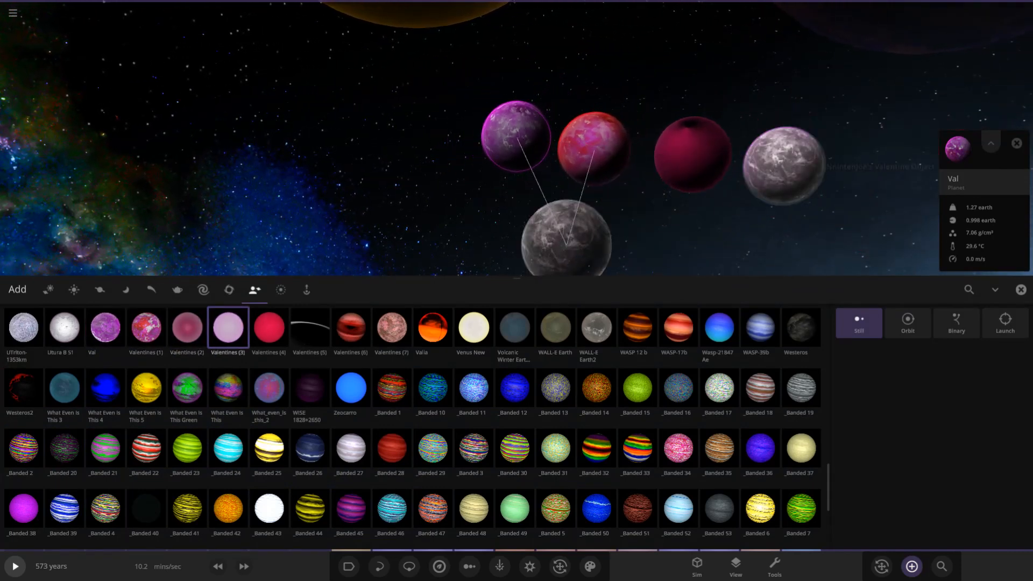
{"action": "left_click", "coordinate": [269, 328]}
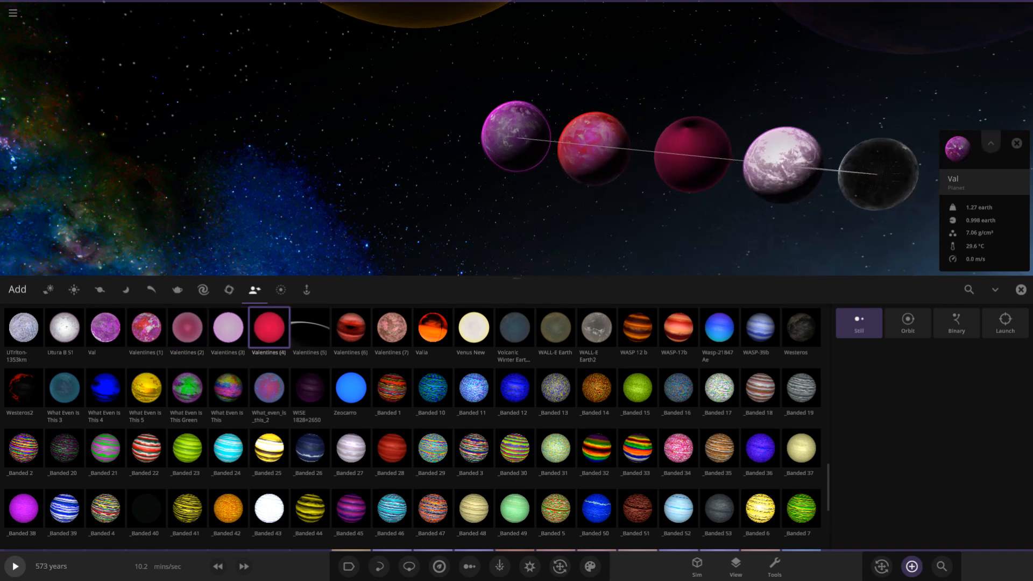
Step: Add the ring-shaped Valentines object with a red planet inside it and another Valentines planet
{"action": "left_click", "coordinate": [309, 327]}
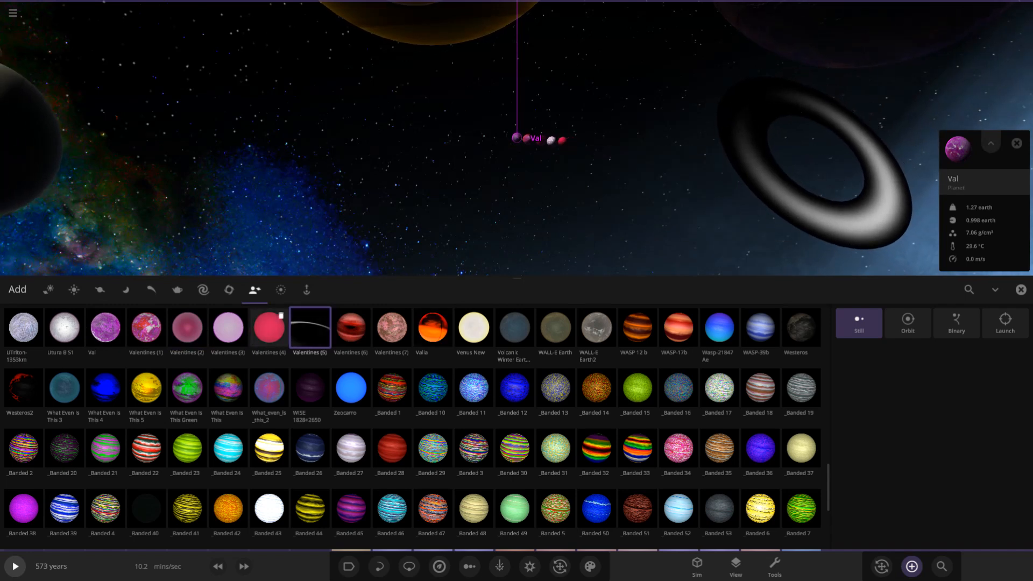
{"action": "left_click", "coordinate": [351, 327]}
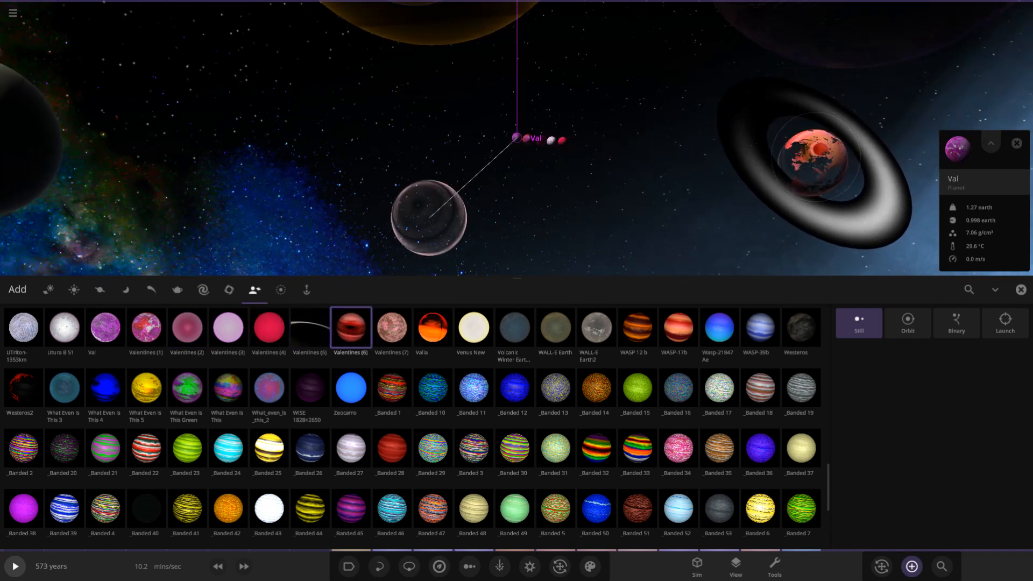
{"action": "left_click", "coordinate": [392, 327]}
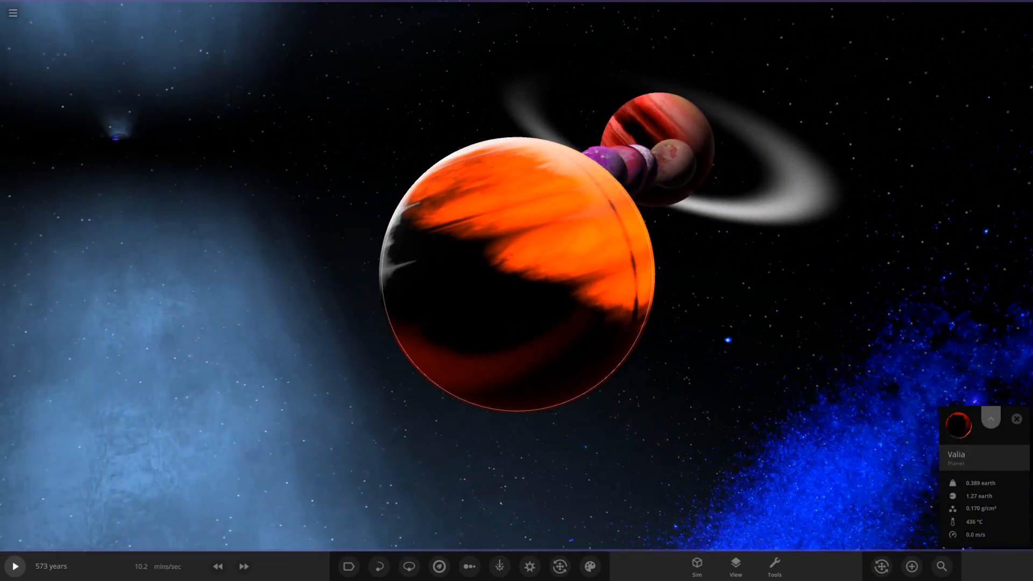
Step: Bring the Add library back up after placing Valia near the Valentines row
{"action": "left_click", "coordinate": [990, 418]}
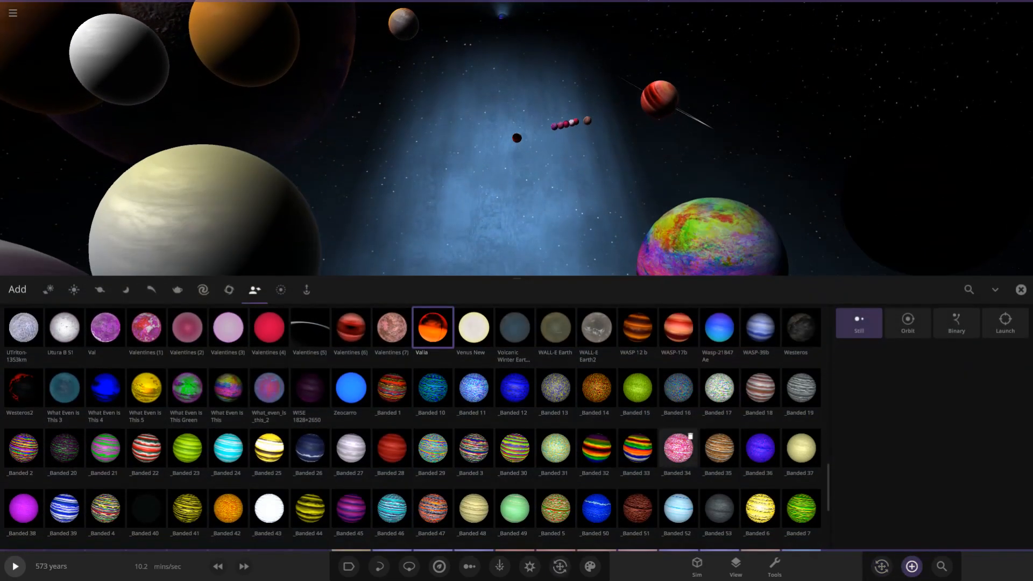
Step: Place Volcanic Winter and WALL-E Earth2 planets beside Valia
{"action": "left_click", "coordinate": [471, 328]}
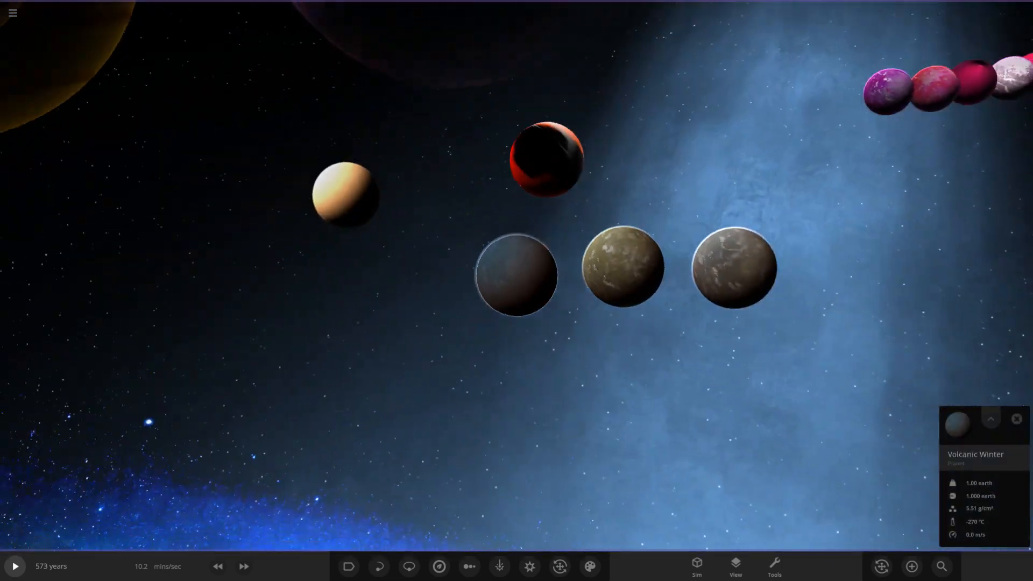
{"action": "left_click", "coordinate": [912, 566]}
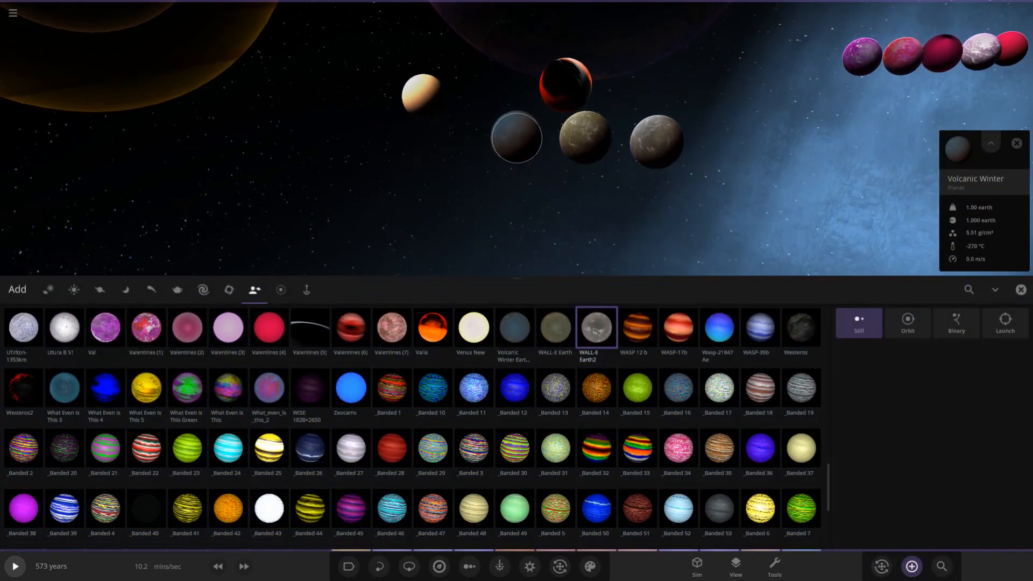
{"action": "left_click", "coordinate": [636, 327]}
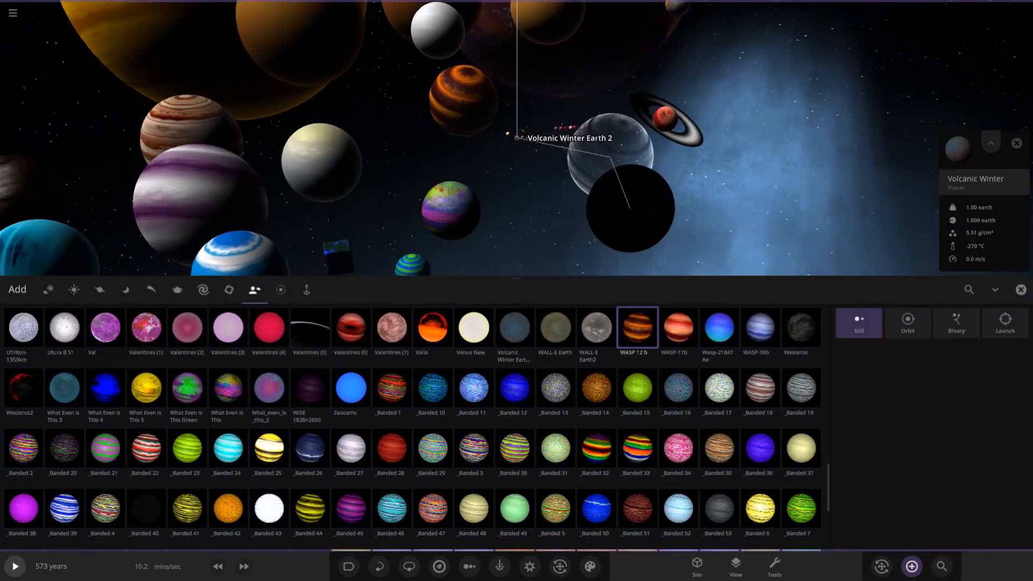
Step: Add the WASP 12 b, WASP-17b and blue Wasp-21847 Aa planets to the scene
{"action": "left_click", "coordinate": [1018, 290]}
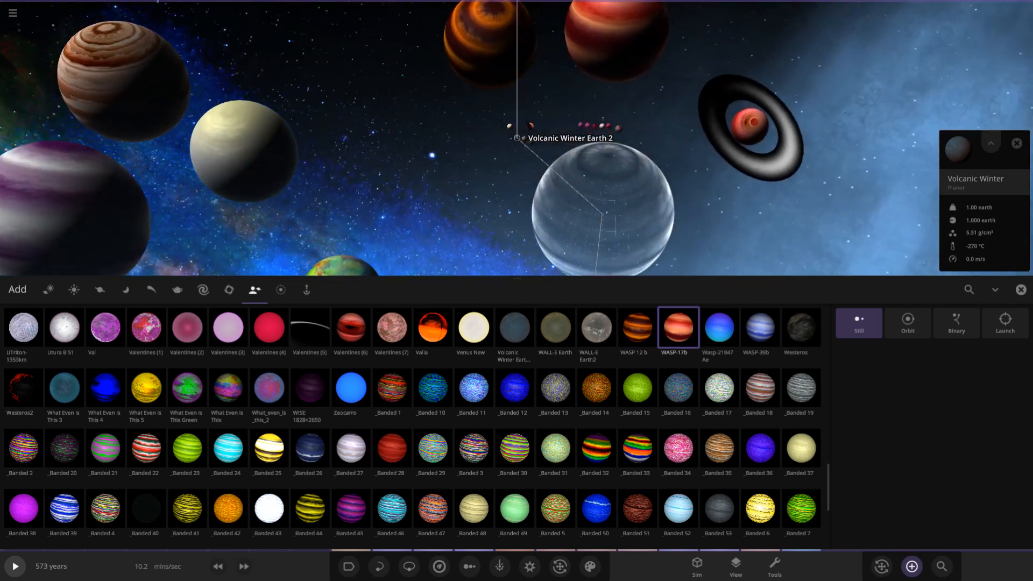
{"action": "left_click", "coordinate": [719, 327]}
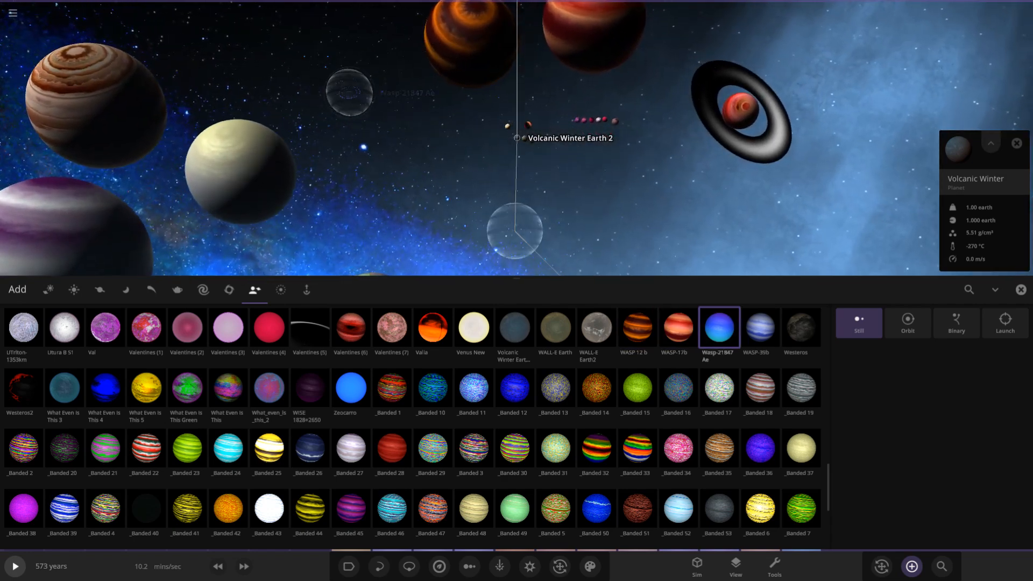
{"action": "left_click", "coordinate": [760, 327]}
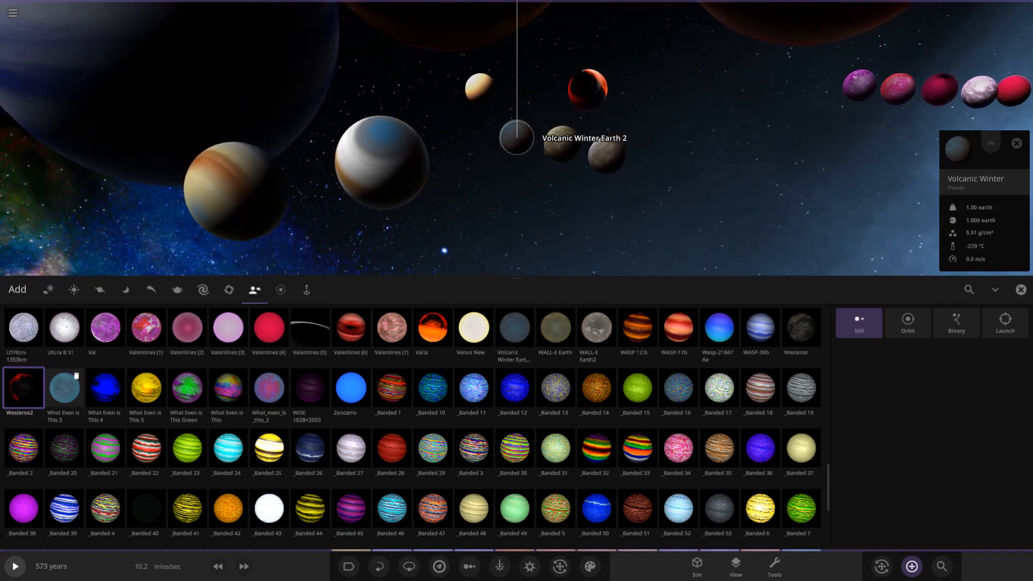
Step: Place Westerns2 and four What Even Is This planets — blue, glowing yellow, green-purple and multicoloured
{"action": "left_click", "coordinate": [63, 389]}
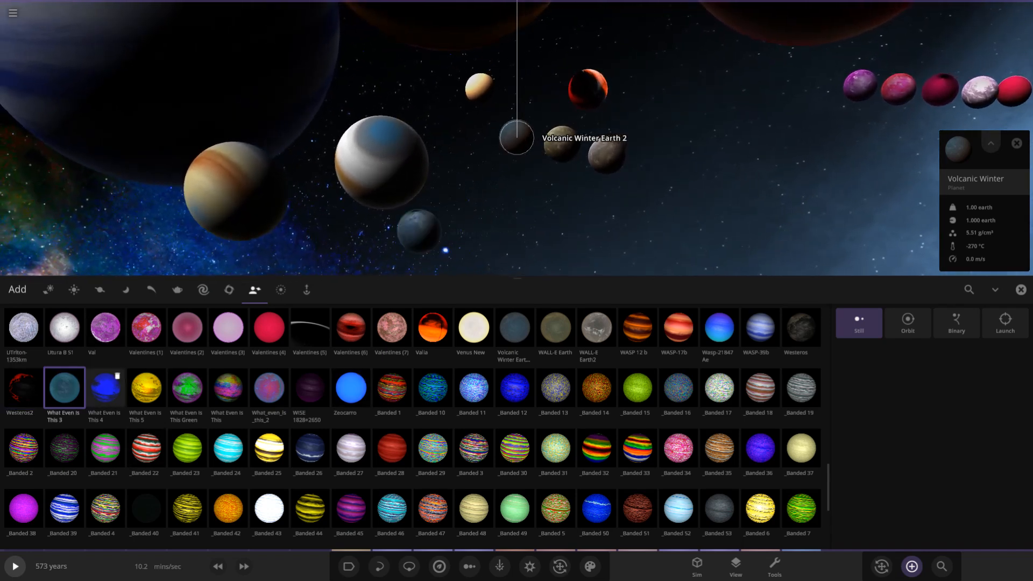
{"action": "left_click", "coordinate": [146, 387]}
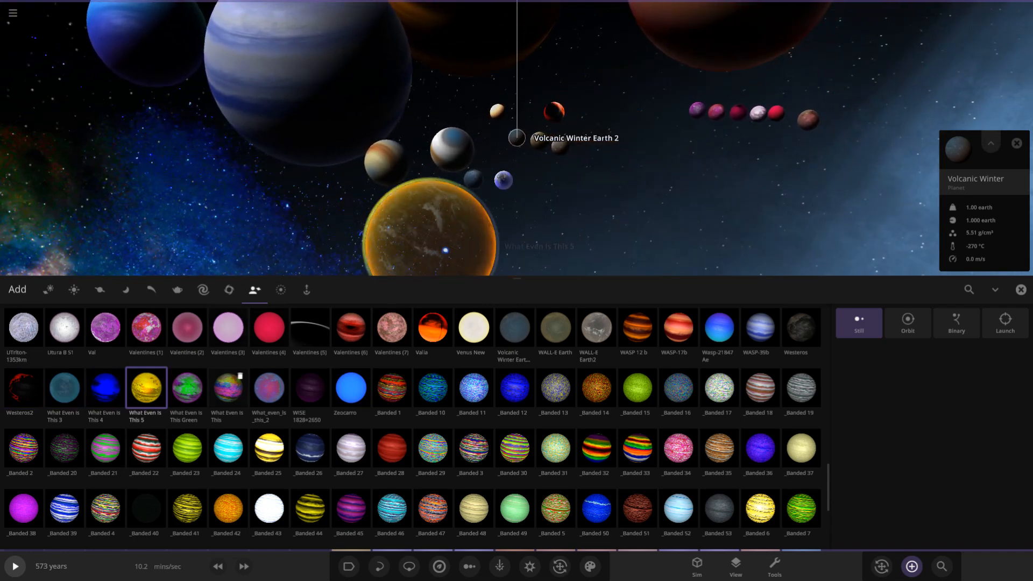
{"action": "left_click", "coordinate": [187, 388]}
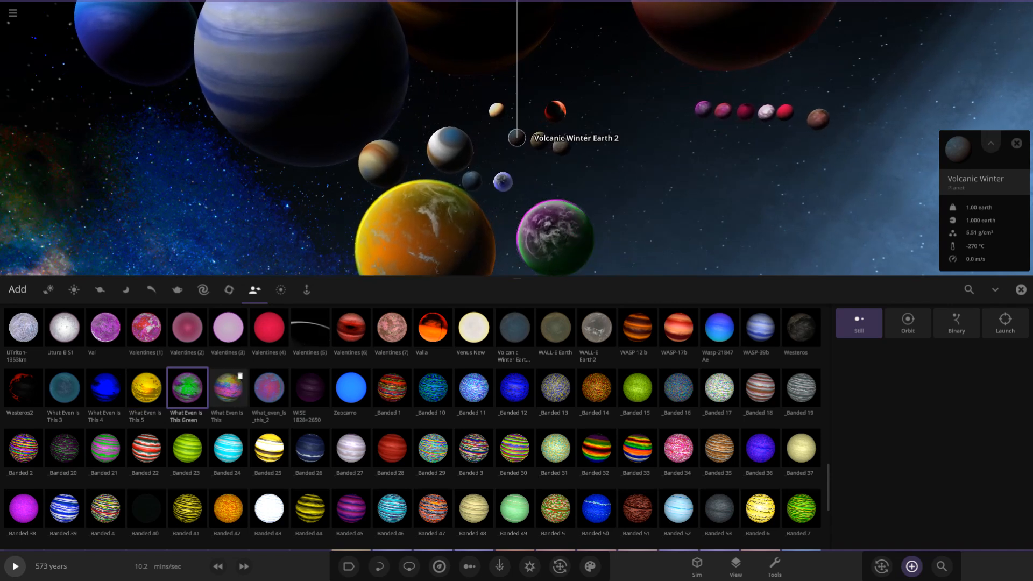
{"action": "left_click", "coordinate": [228, 389]}
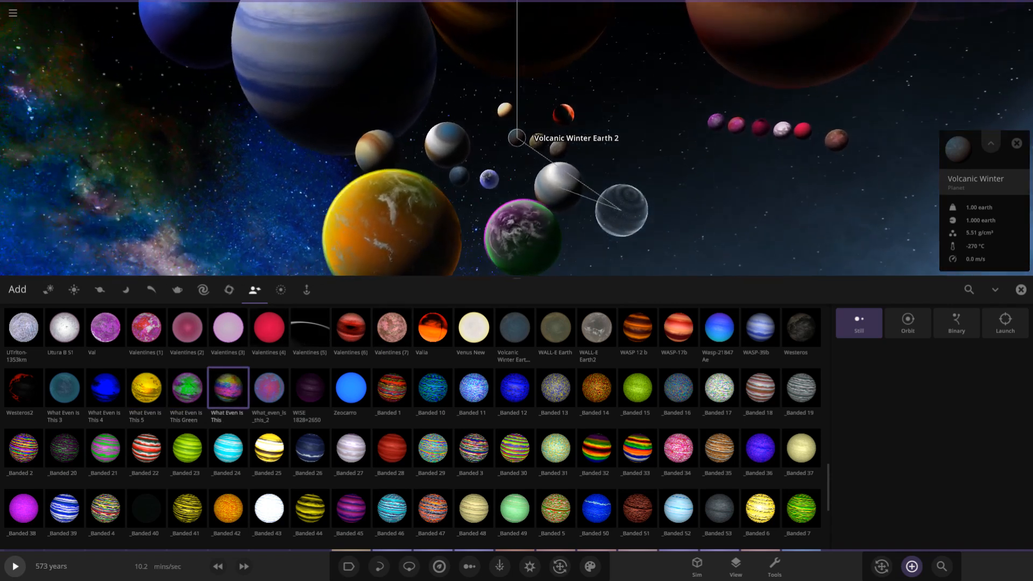
{"action": "left_click", "coordinate": [269, 388]}
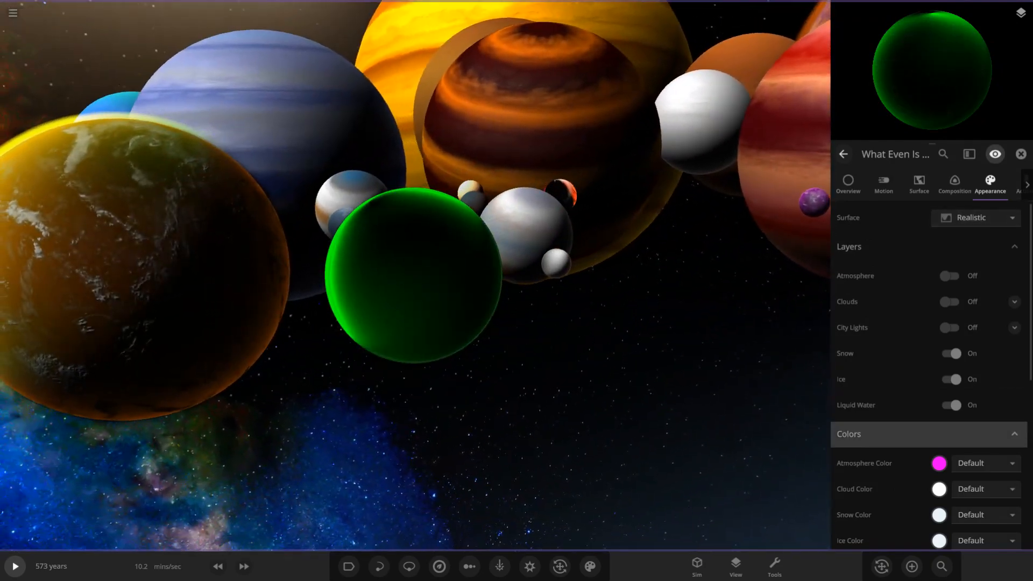
Step: Select WISE 1828+2650 and then the lavender gas giant Zeocarro to show their info cards
{"action": "scroll", "scroll_direction": "down", "scroll_amount": 3}
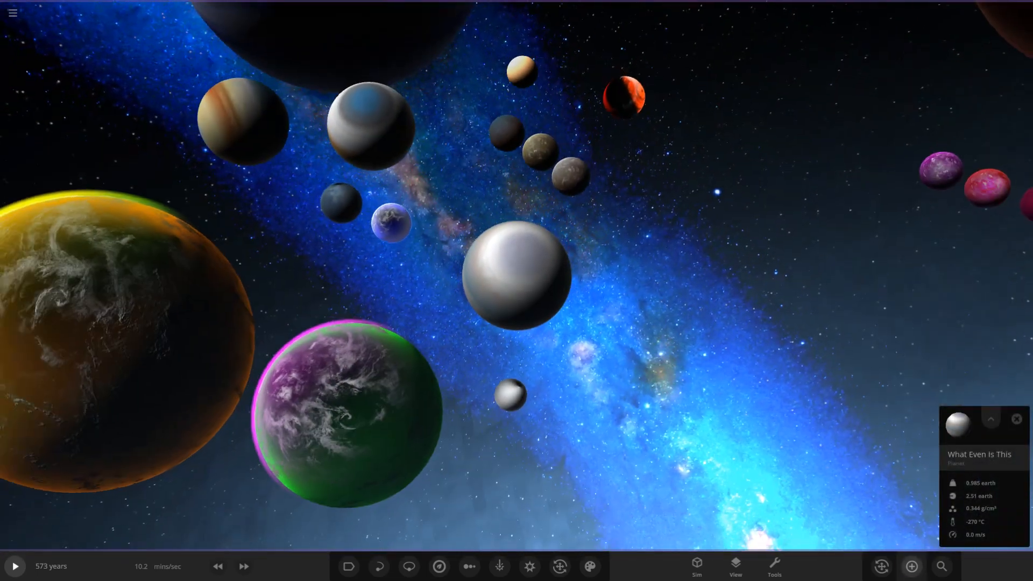
{"action": "left_click", "coordinate": [911, 566]}
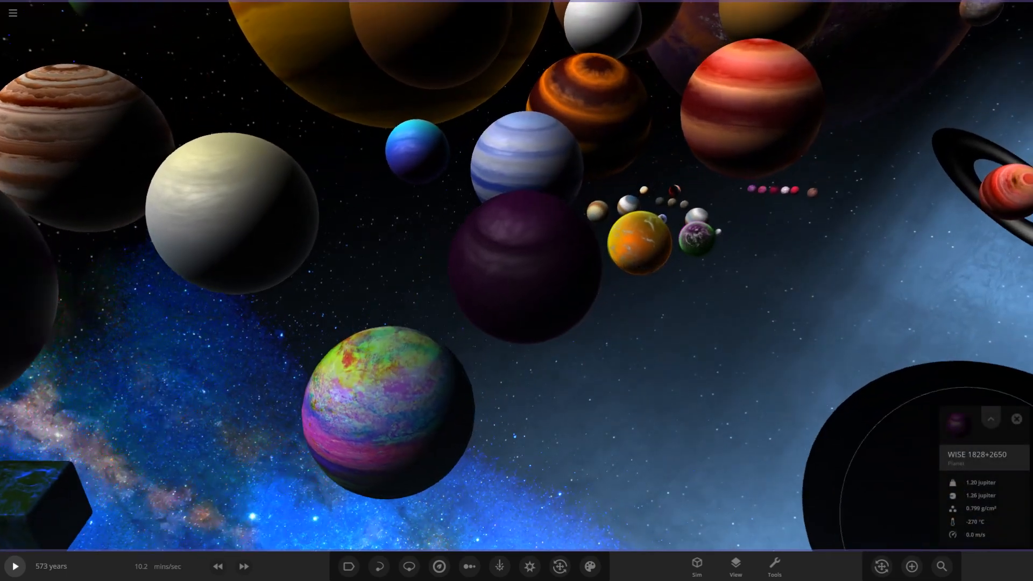
{"action": "left_click", "coordinate": [912, 566]}
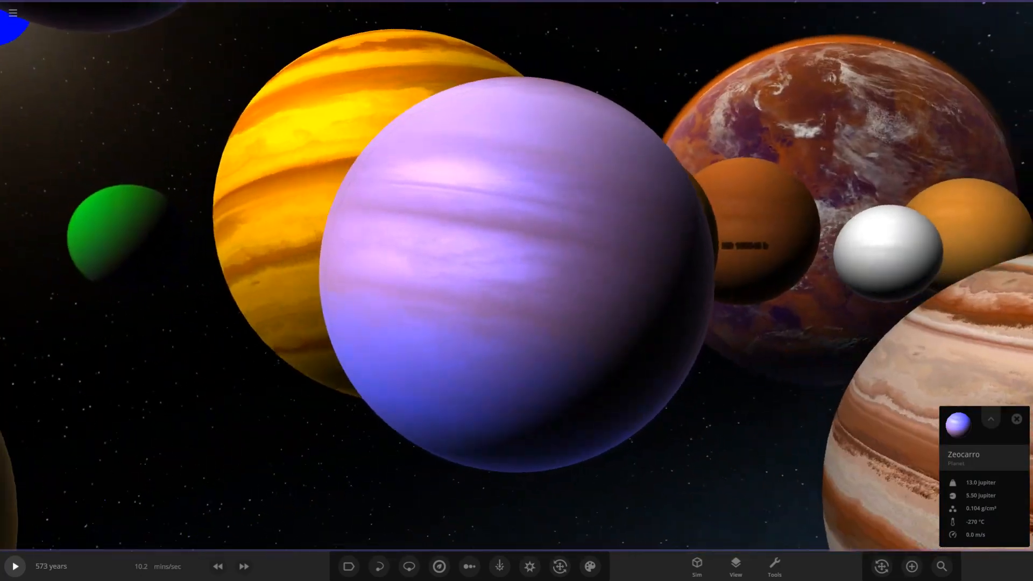
Step: View Zeocarro's physical properties overview, then check the custom objects catalogue
{"action": "left_click", "coordinate": [990, 419]}
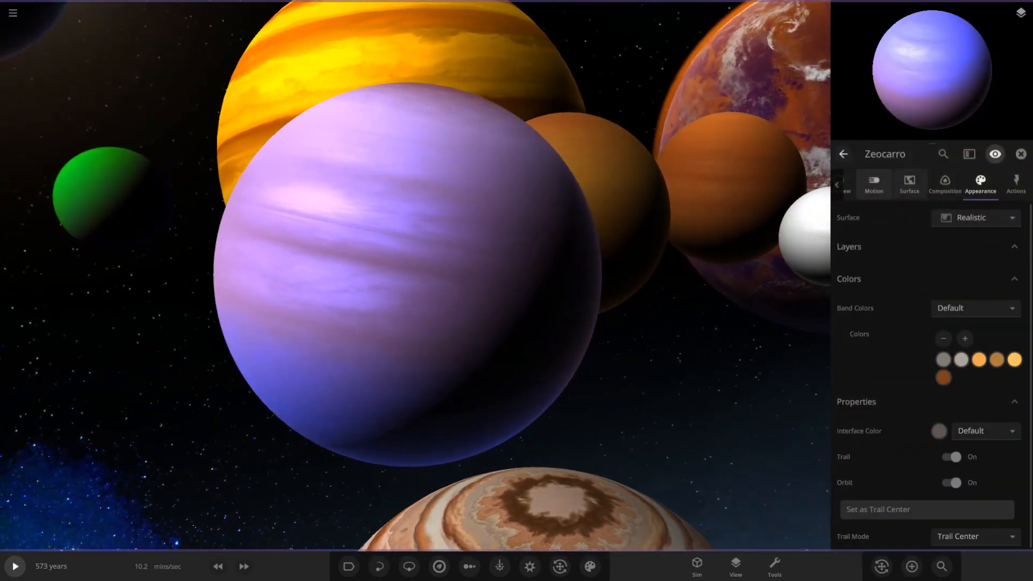
{"action": "left_click", "coordinate": [848, 185]}
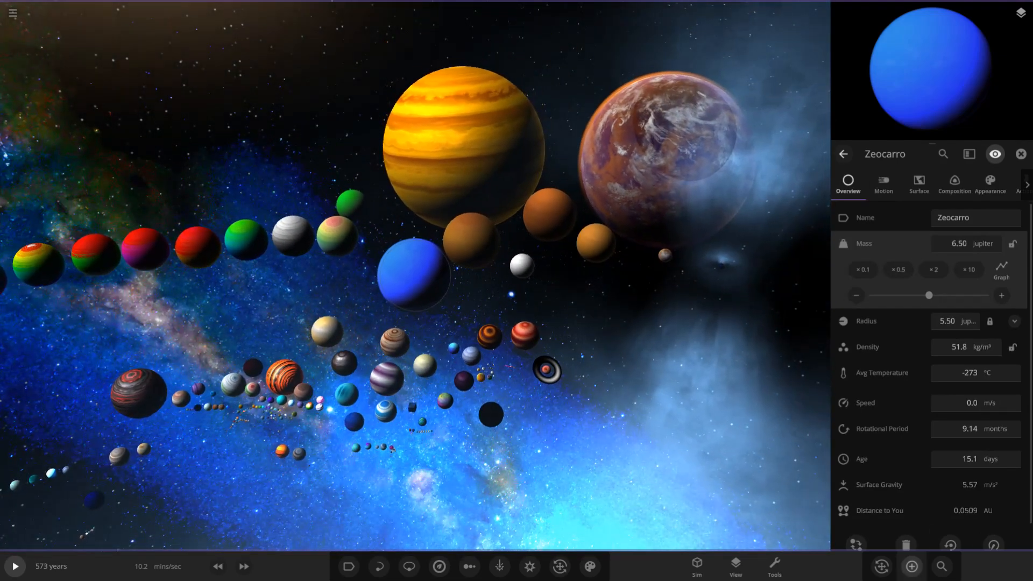
{"action": "left_click", "coordinate": [913, 566]}
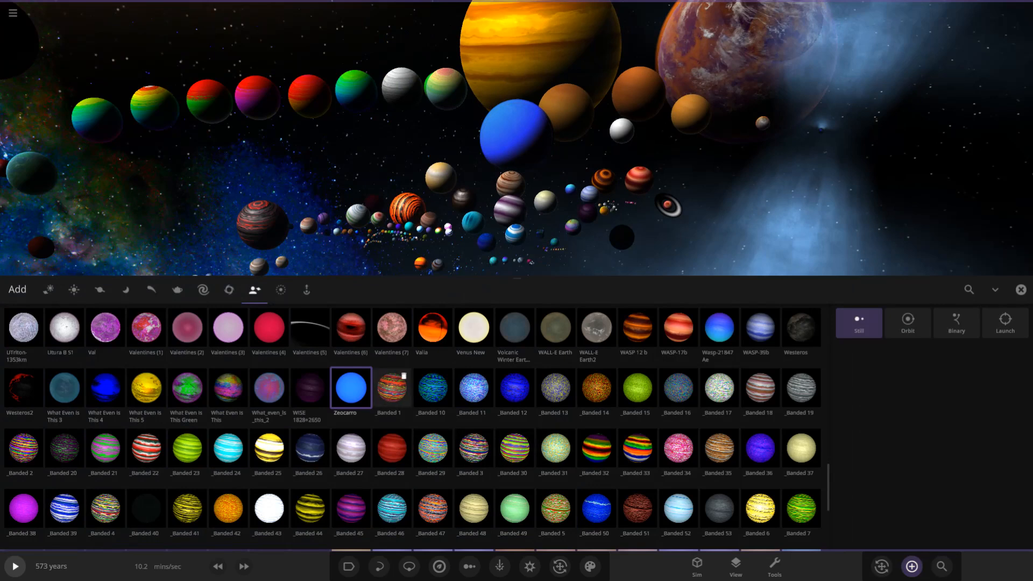
{"action": "scroll", "scroll_direction": "down", "scroll_amount": 3}
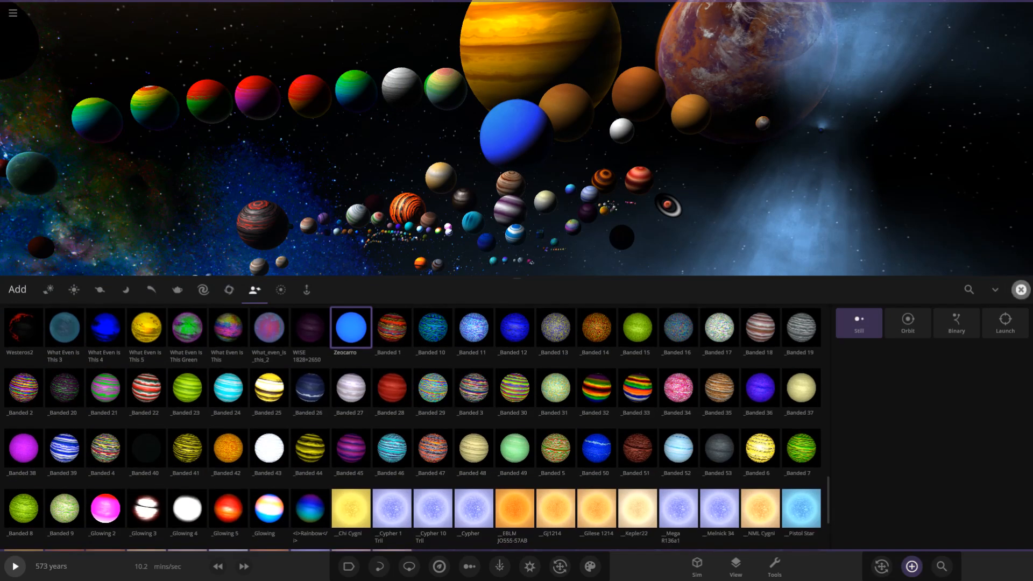
{"action": "left_click", "coordinate": [1020, 290]}
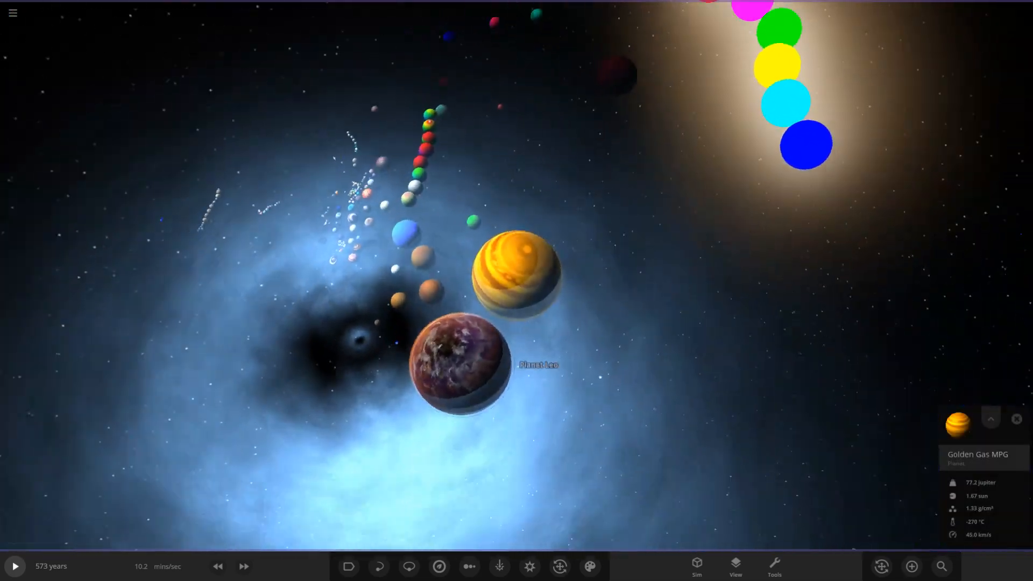
Step: Place four _Banded gas giants in a row in empty space and hide the catalogue
{"action": "left_click", "coordinate": [910, 566]}
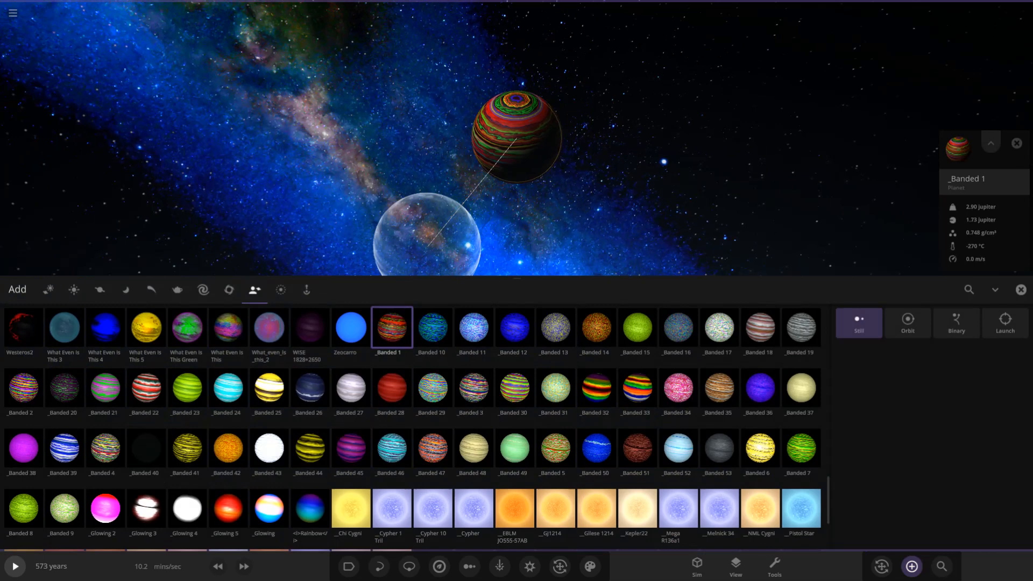
{"action": "left_click", "coordinate": [24, 387]}
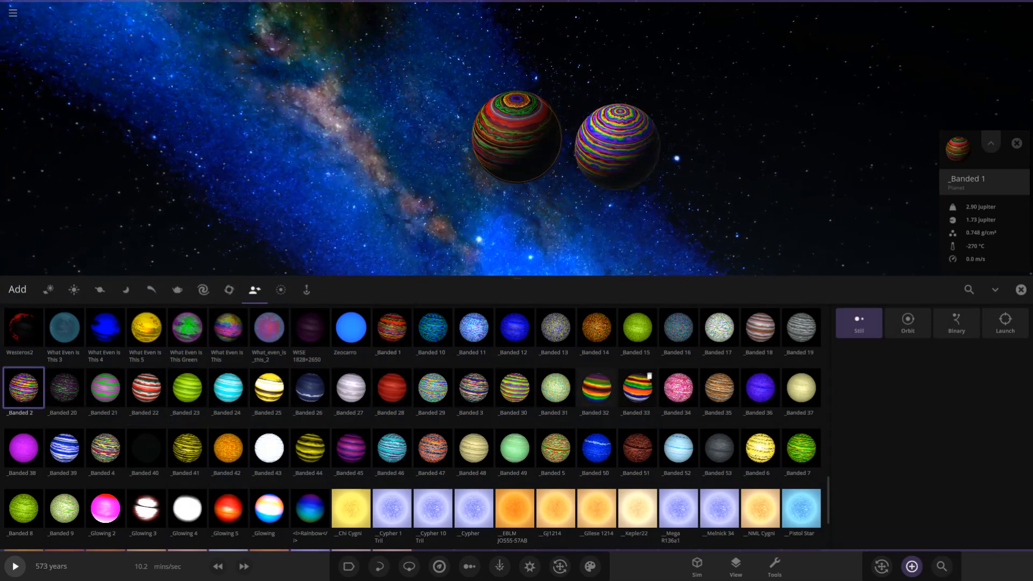
{"action": "left_click", "coordinate": [472, 387]}
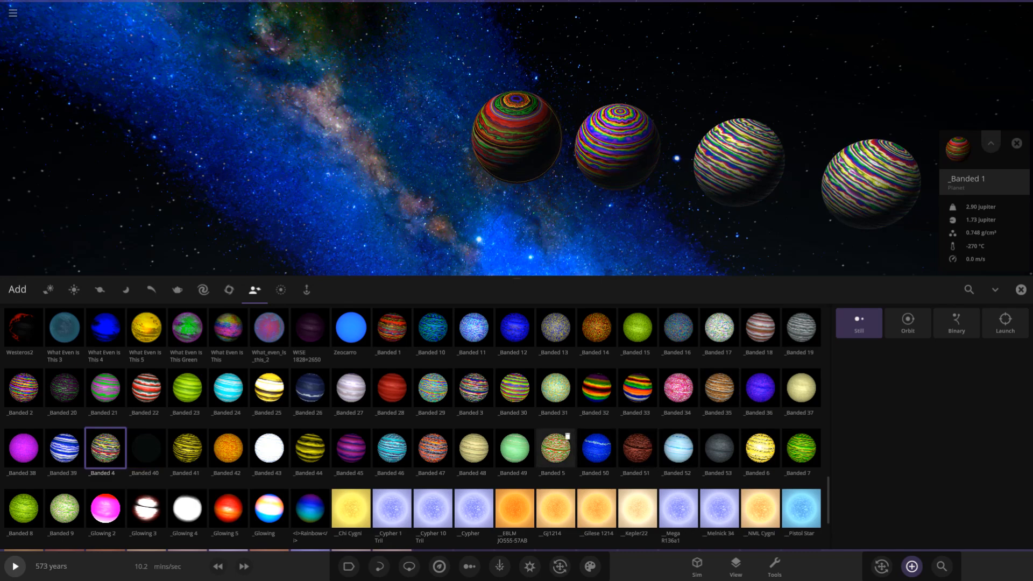
{"action": "left_click", "coordinate": [556, 448]}
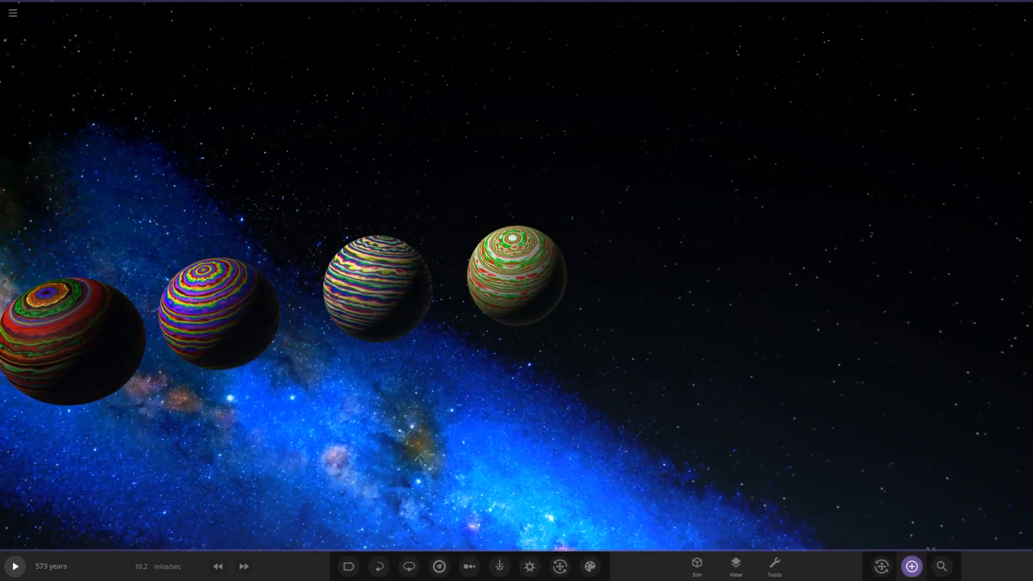
Step: Extend the row to eight with _Banded 5 through 8, including the yellow and pale green ones
{"action": "left_click", "coordinate": [911, 566]}
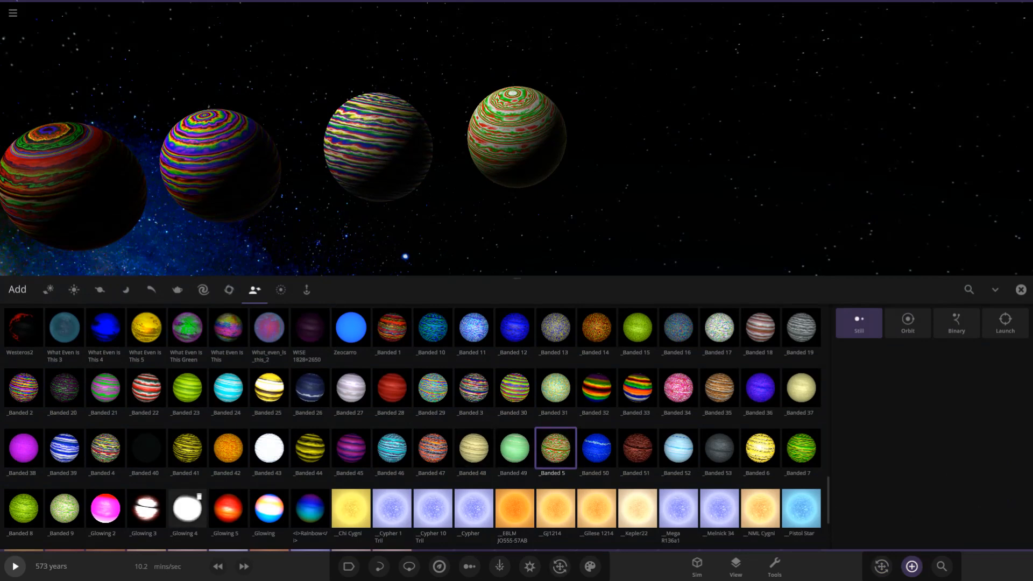
{"action": "left_click", "coordinate": [760, 448]}
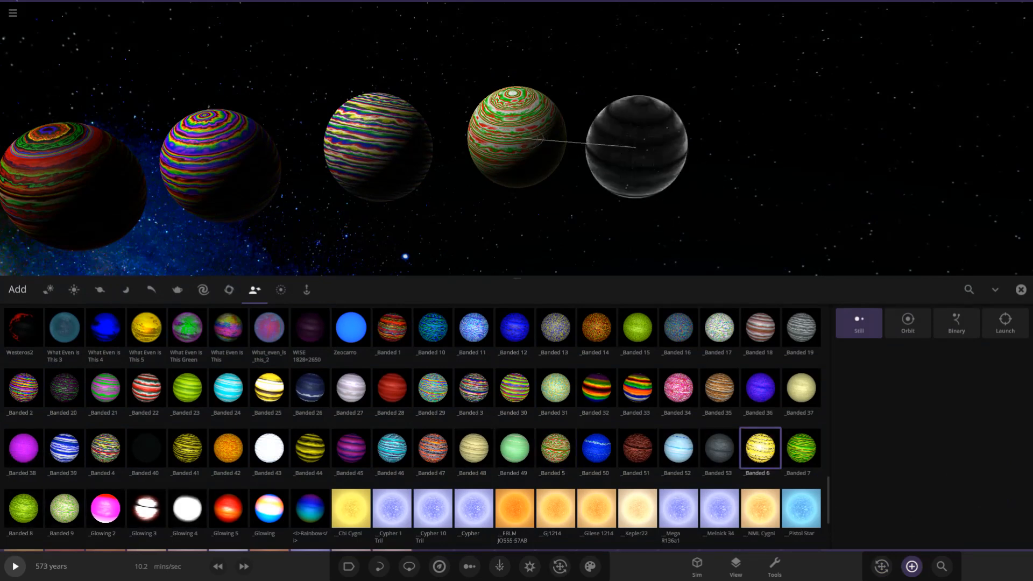
{"action": "left_click", "coordinate": [801, 448]}
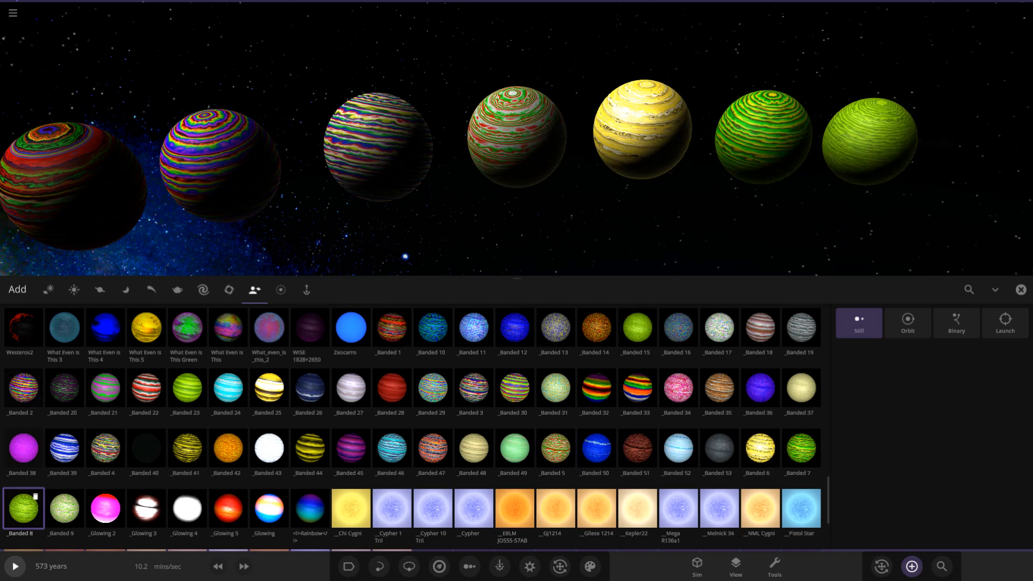
{"action": "left_click", "coordinate": [65, 508]}
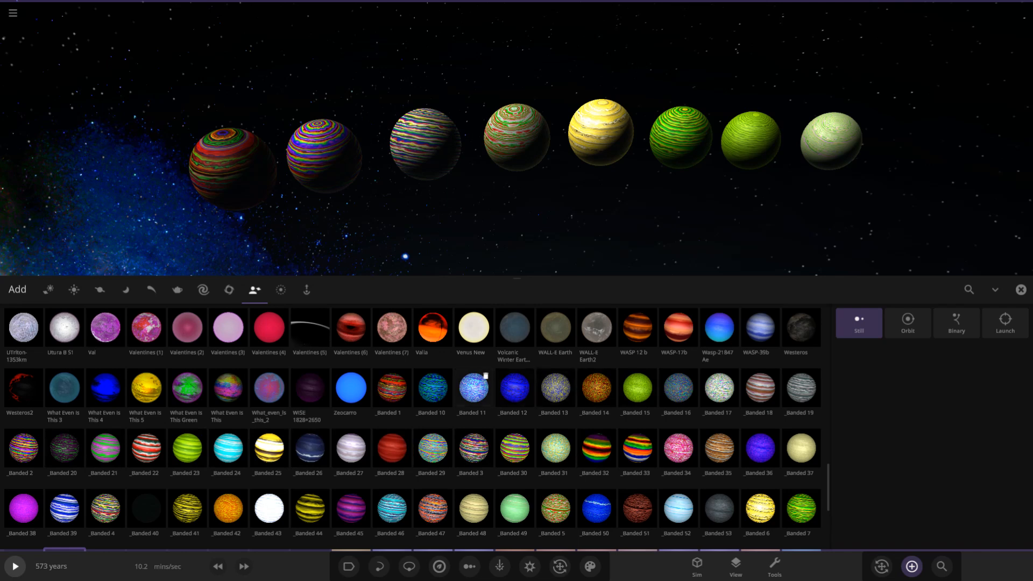
Step: Place _Banded 10 through 19 as a second row of ten beneath the first
{"action": "left_click", "coordinate": [431, 386]}
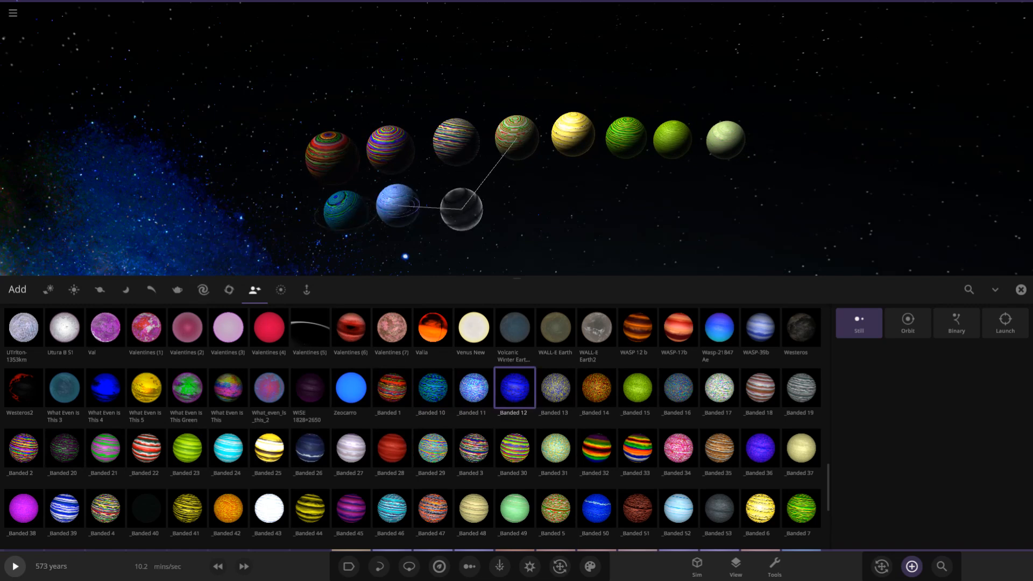
{"action": "left_click", "coordinate": [555, 388]}
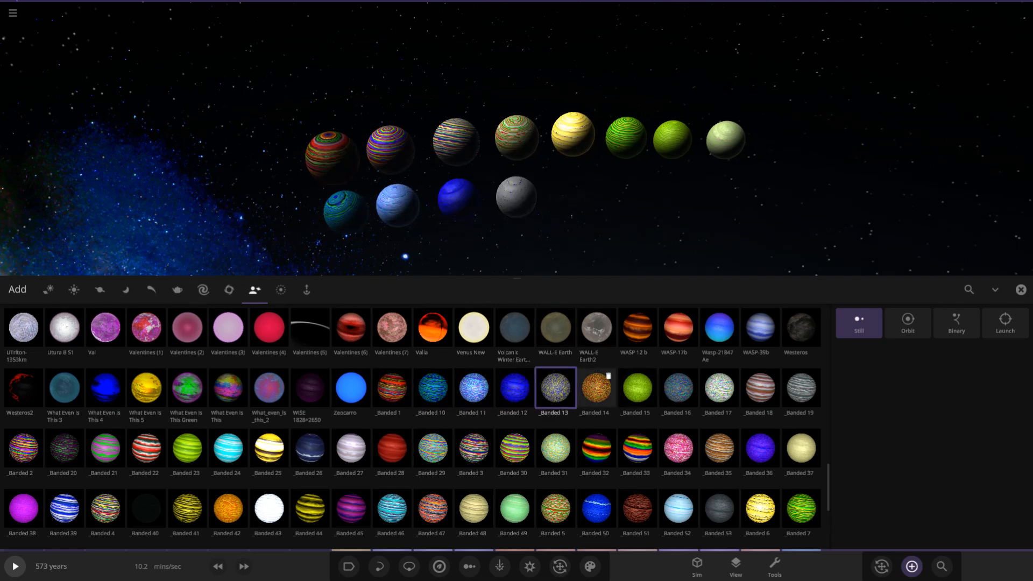
{"action": "left_click", "coordinate": [637, 388]}
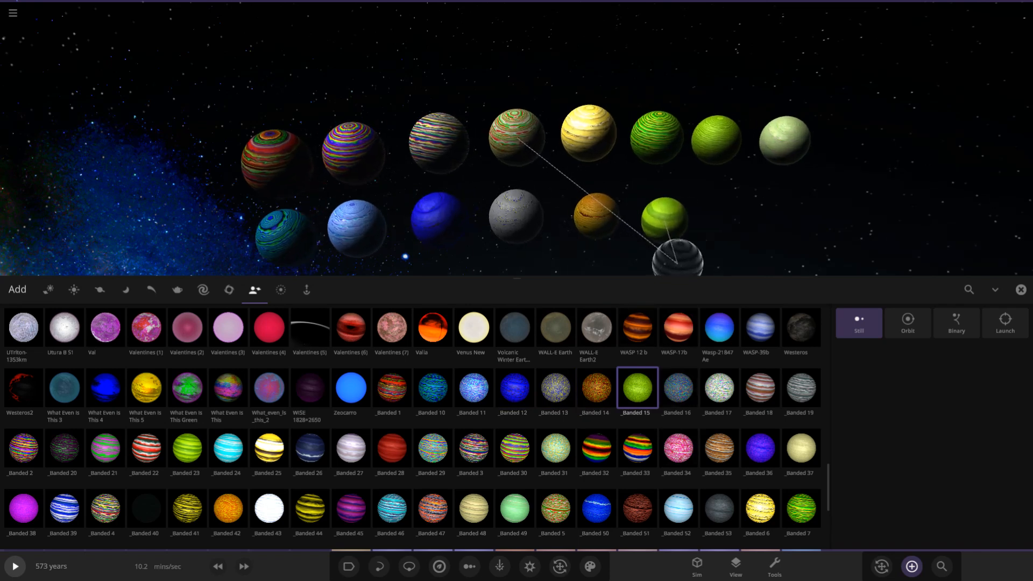
{"action": "left_click", "coordinate": [678, 387]}
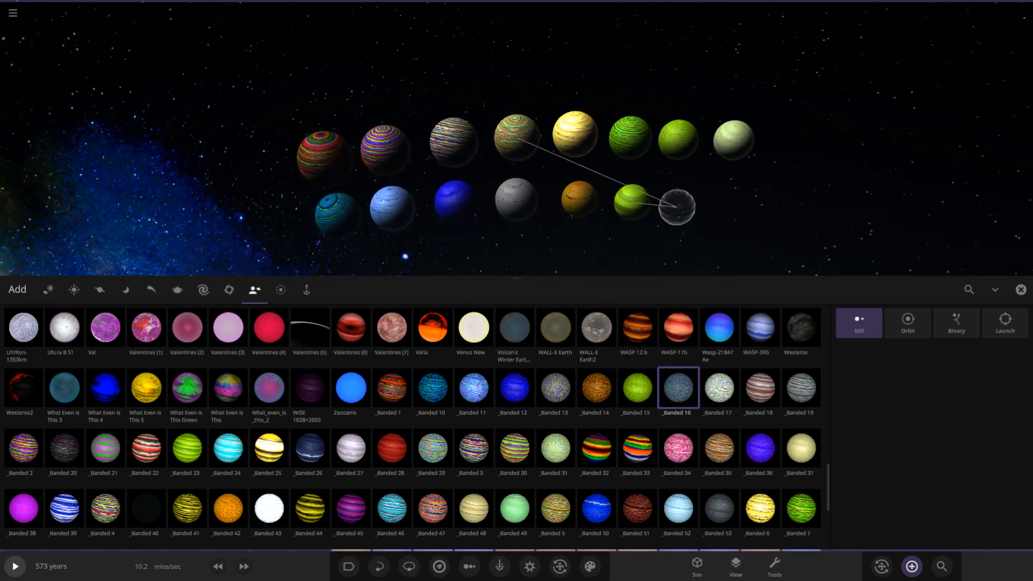
{"action": "left_click", "coordinate": [719, 388]}
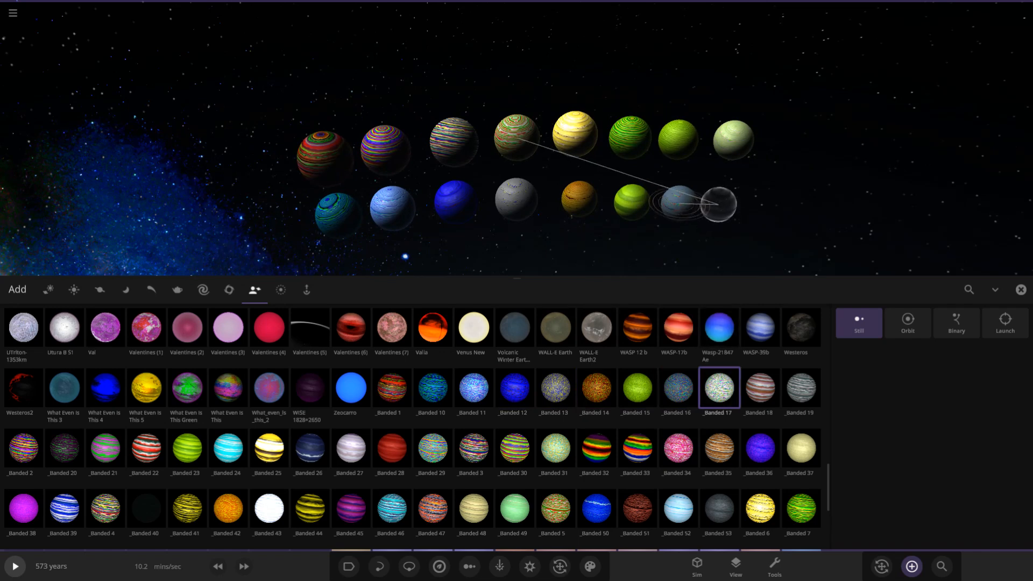
{"action": "left_click", "coordinate": [760, 388]}
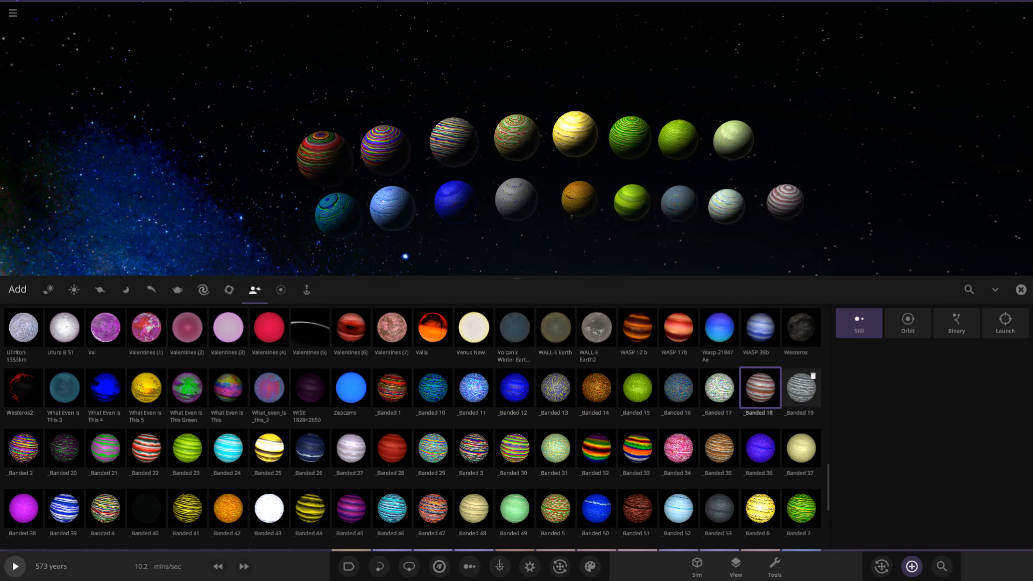
{"action": "left_click", "coordinate": [801, 387]}
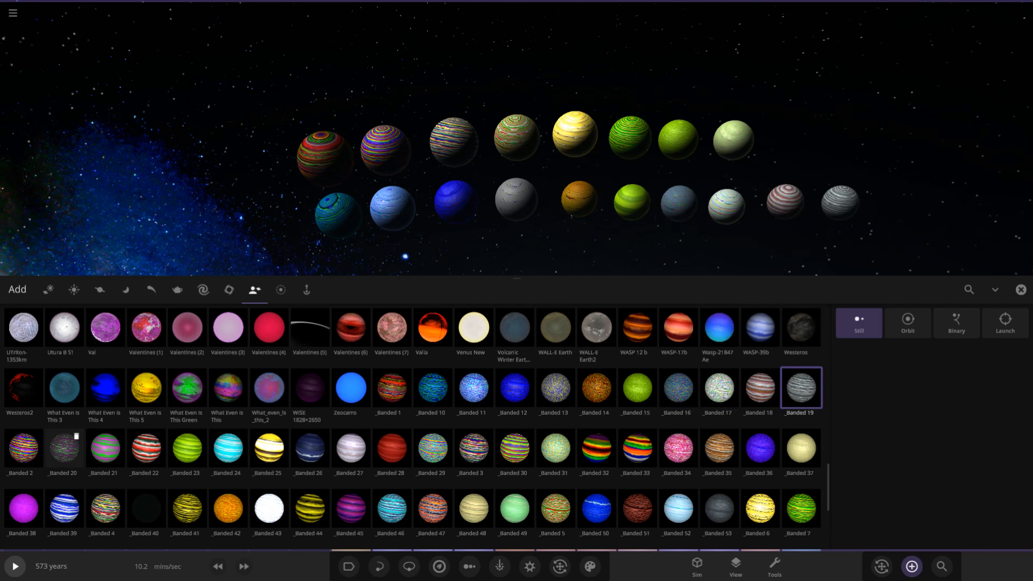
{"action": "left_click", "coordinate": [105, 448]}
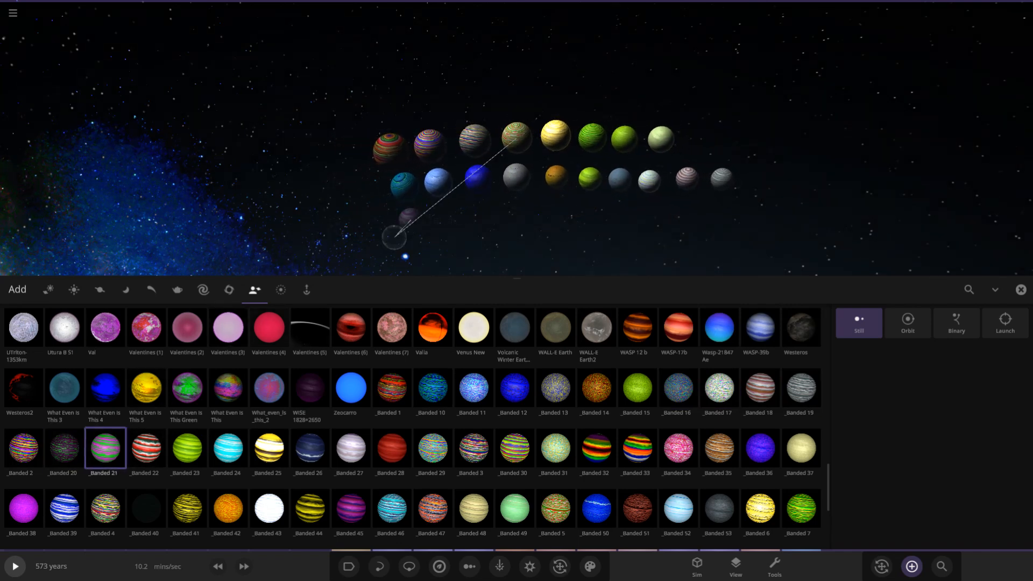
Step: Start a third row with Banded 21 through 26, including red-white, green and cyan striped giants
{"action": "left_click", "coordinate": [146, 448]}
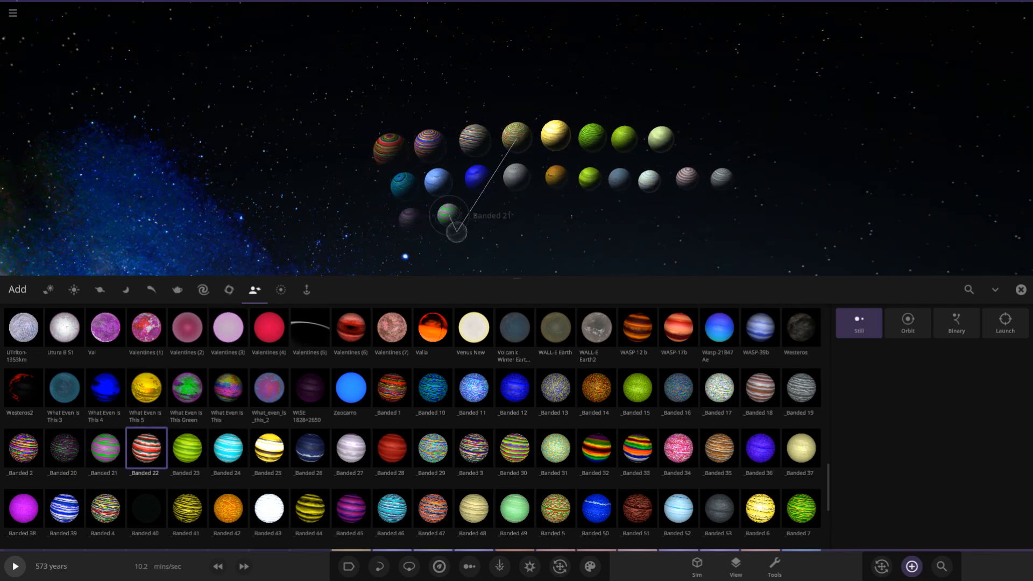
{"action": "left_click", "coordinate": [187, 448]}
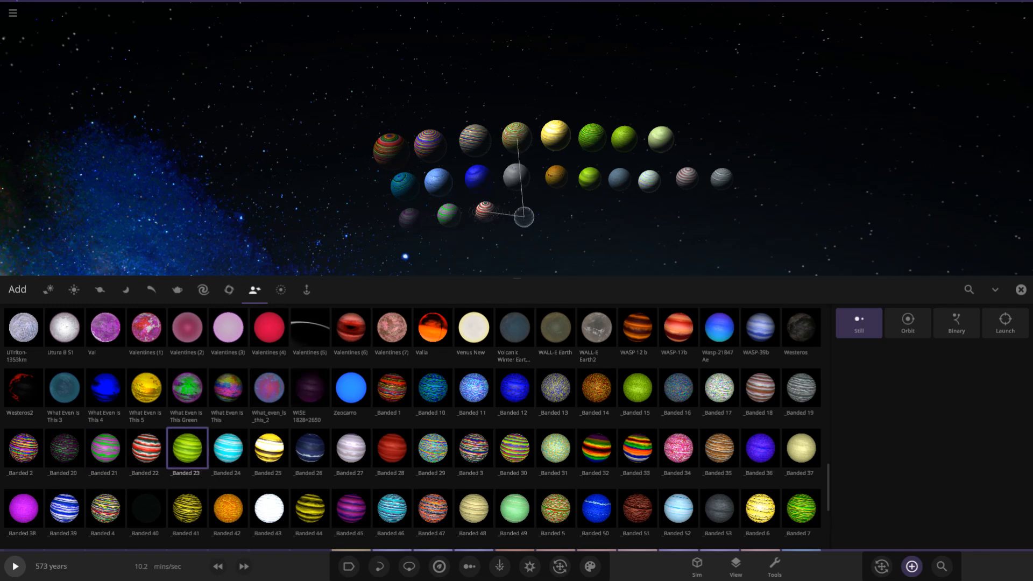
{"action": "left_click", "coordinate": [227, 448]}
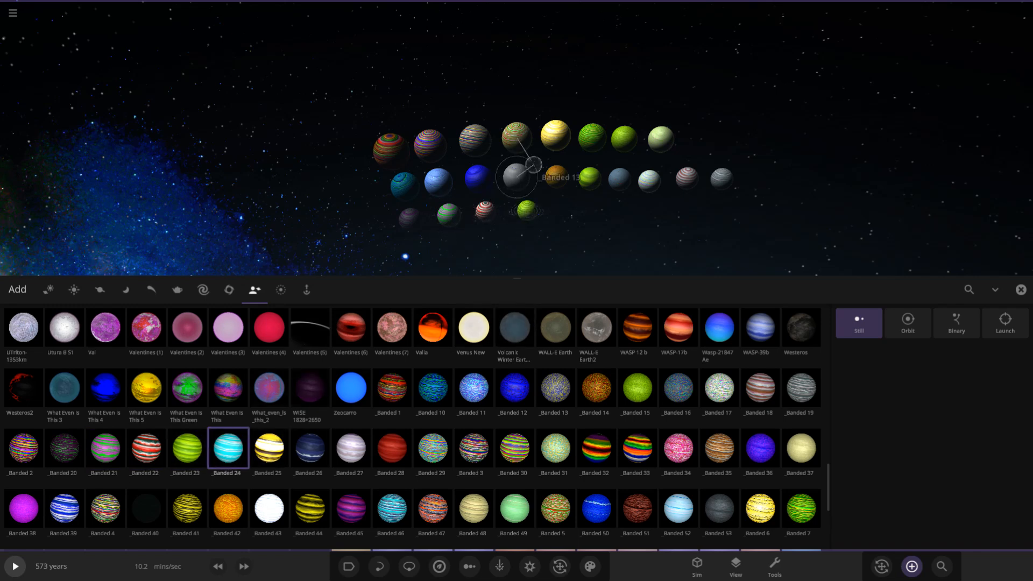
{"action": "left_click", "coordinate": [269, 449]}
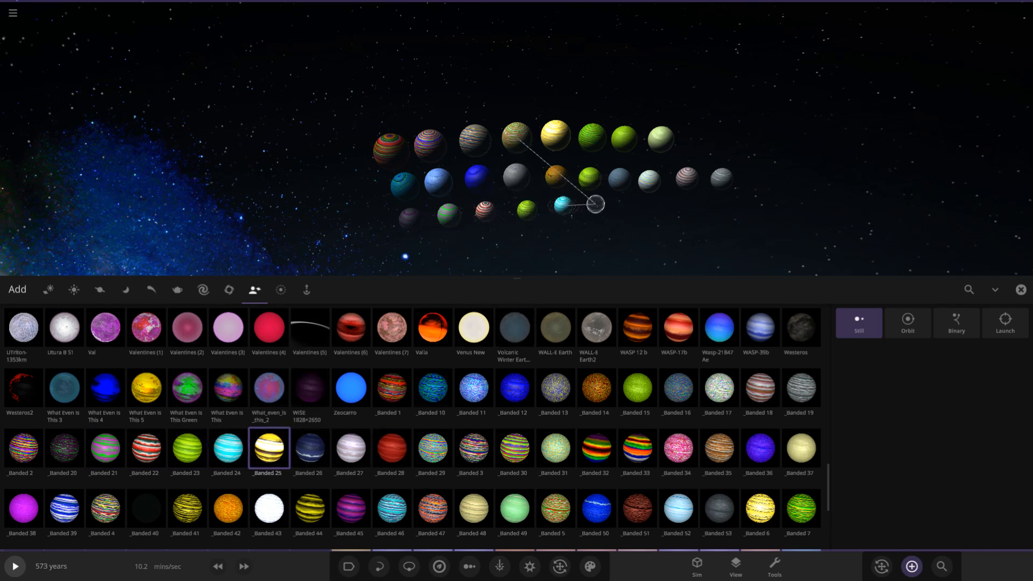
{"action": "left_click", "coordinate": [309, 447]}
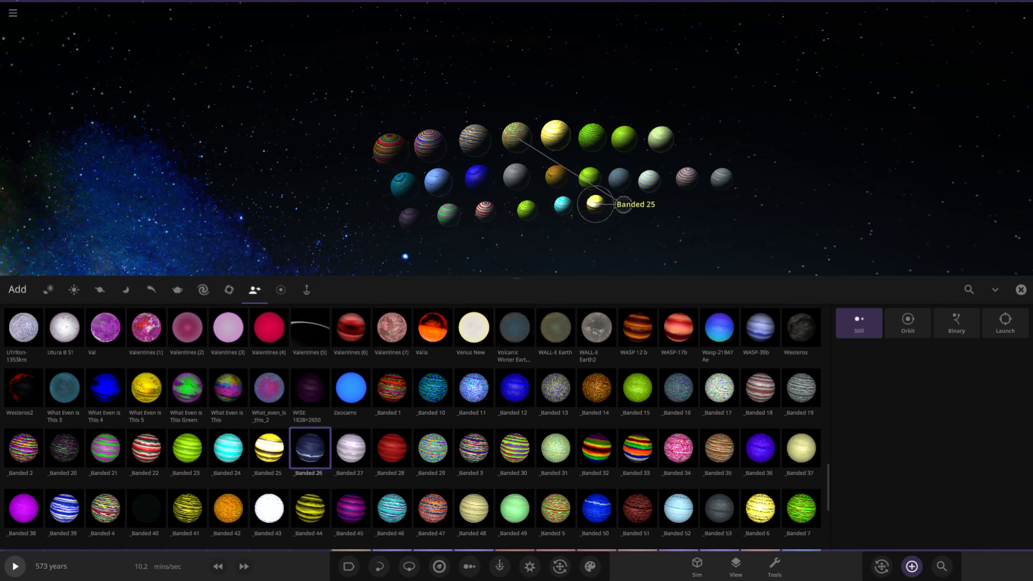
{"action": "left_click", "coordinate": [351, 447]}
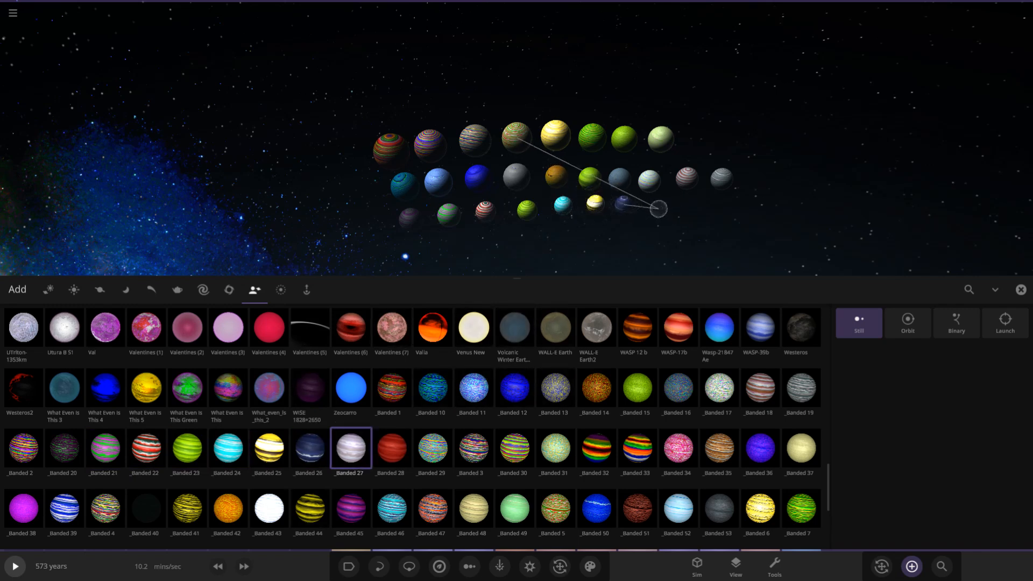
Step: Continue with Banded 27, 28, 29, 31, 35 and 36, beginning a fourth row
{"action": "left_click", "coordinate": [391, 447]}
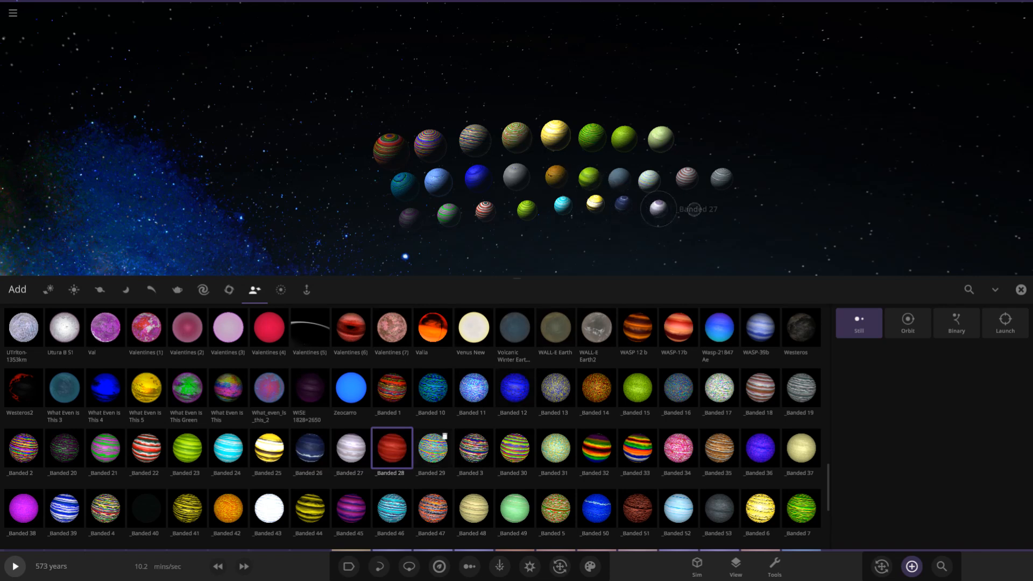
{"action": "left_click", "coordinate": [432, 450]}
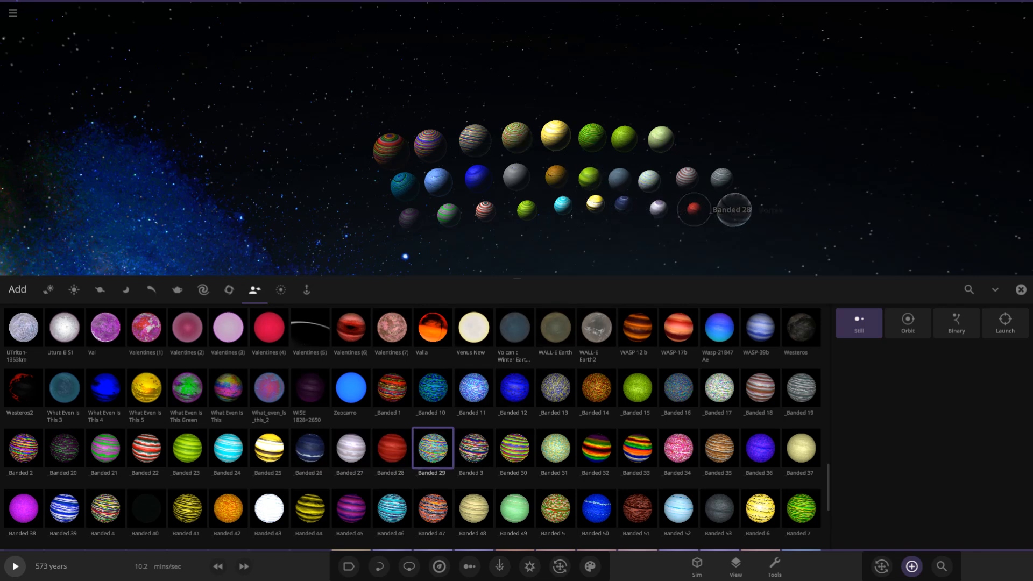
{"action": "left_click", "coordinate": [555, 449]}
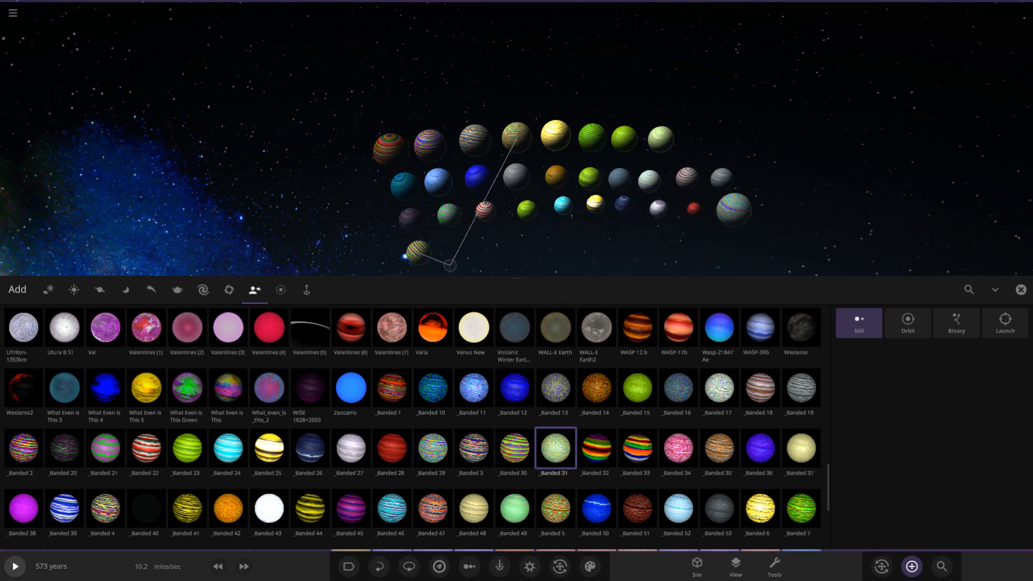
{"action": "left_click", "coordinate": [597, 449]}
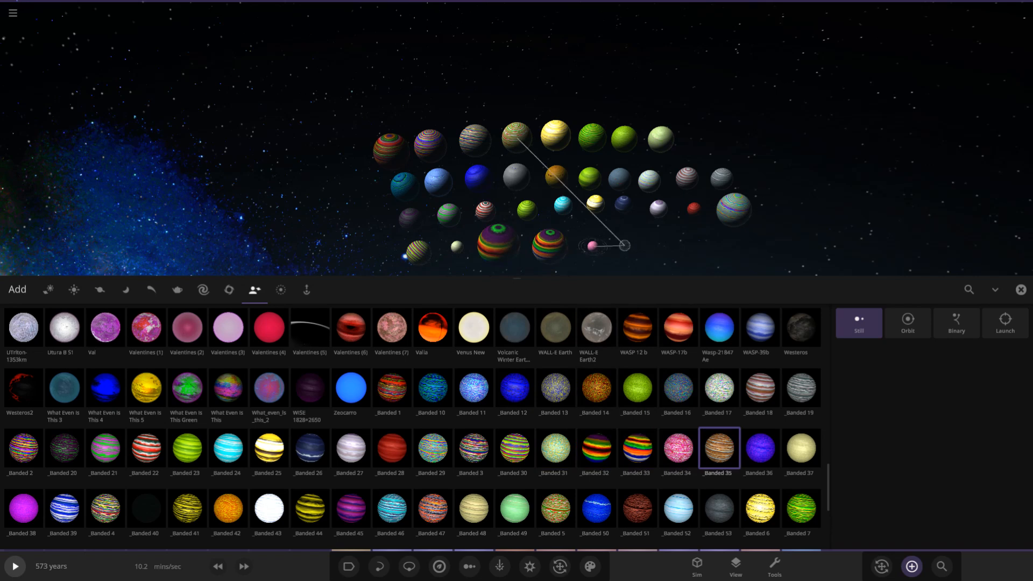
{"action": "left_click", "coordinate": [760, 447]}
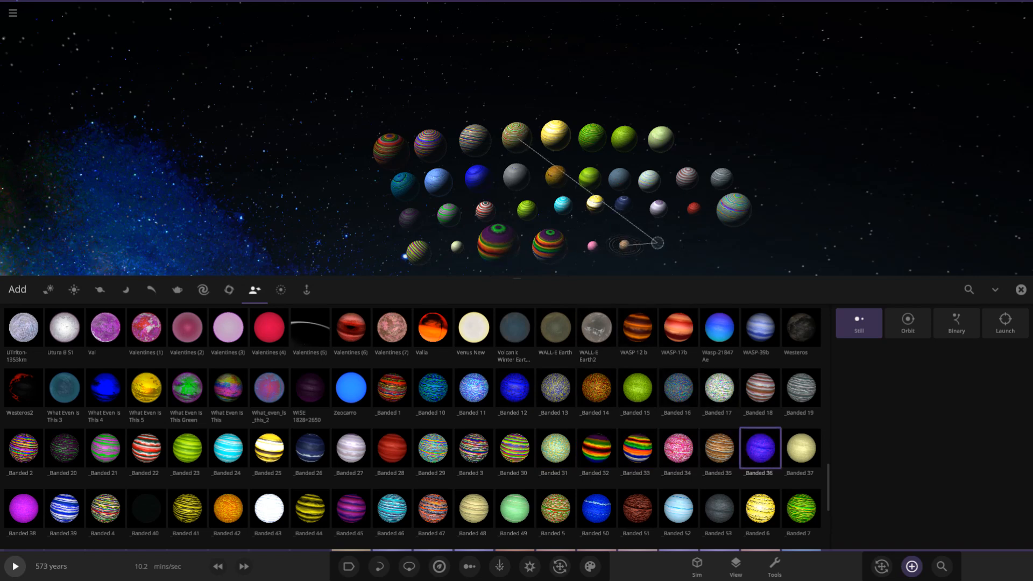
{"action": "left_click", "coordinate": [800, 447]}
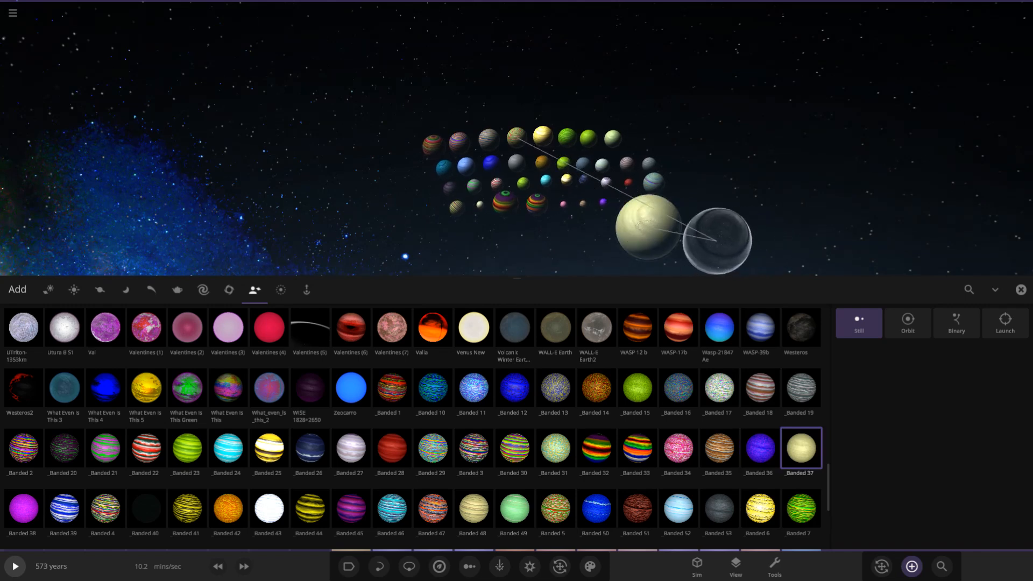
Step: Place the banded gas giants Banded 37, 38, 39, 4, 40, 41 and 42 in space
{"action": "left_click", "coordinate": [24, 508]}
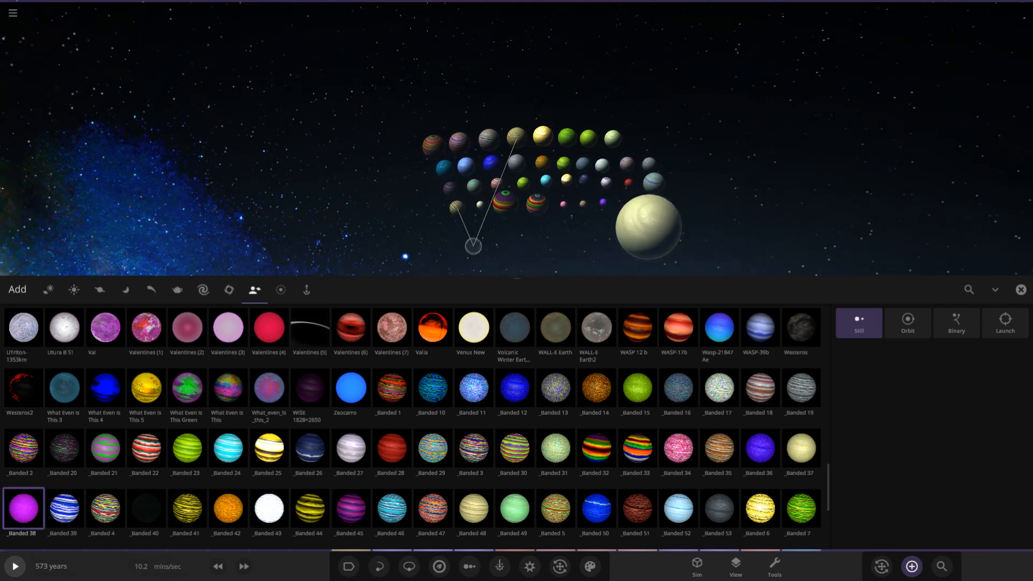
{"action": "left_click", "coordinate": [64, 508]}
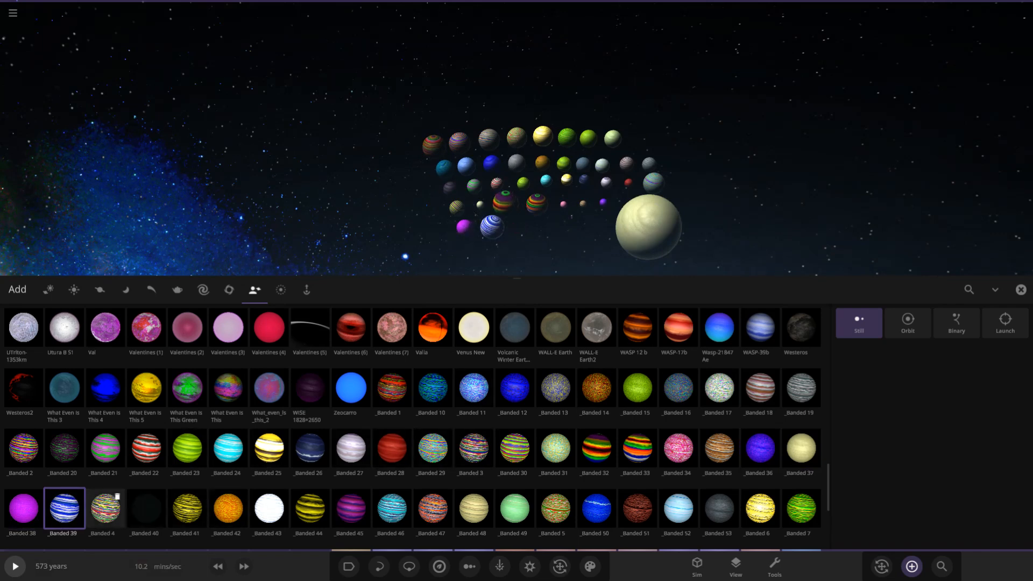
{"action": "left_click", "coordinate": [106, 508]}
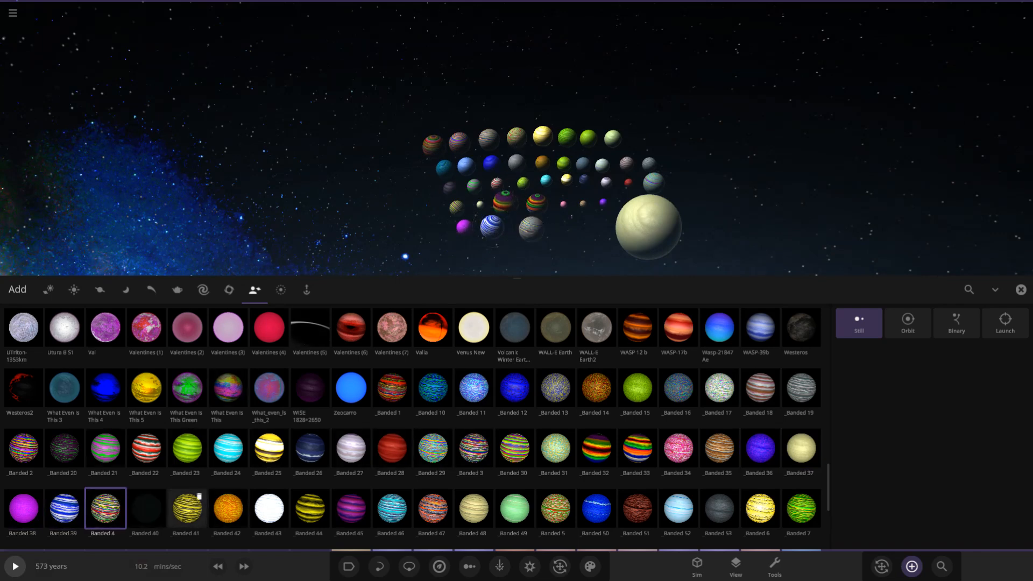
{"action": "left_click", "coordinate": [146, 508]}
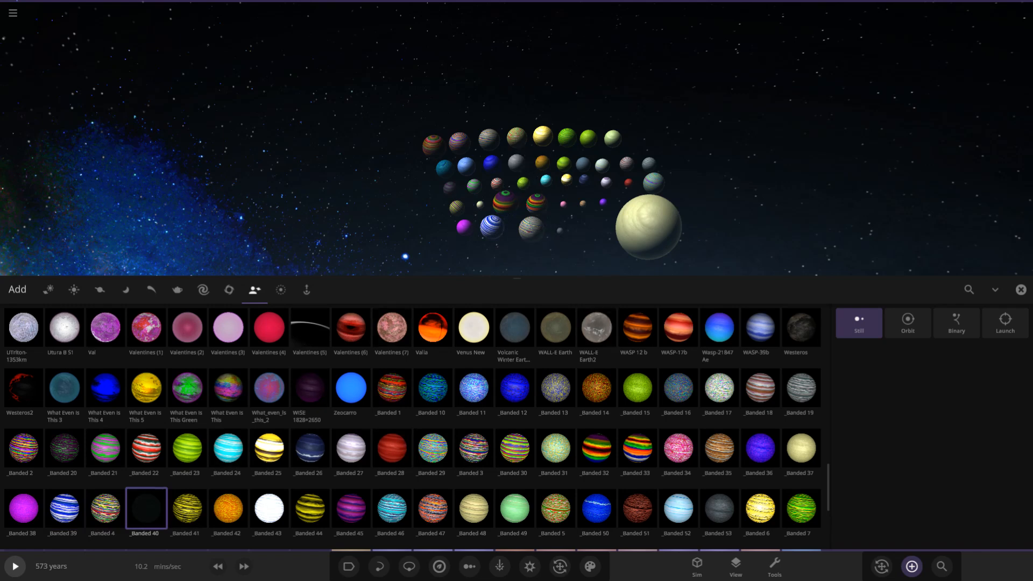
{"action": "left_click", "coordinate": [188, 508]}
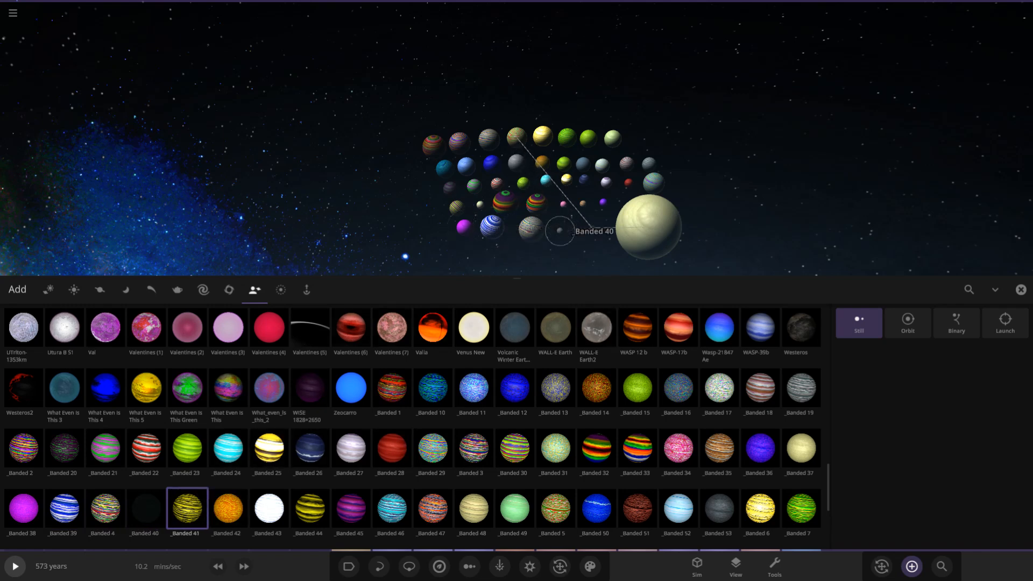
{"action": "left_click", "coordinate": [227, 510]}
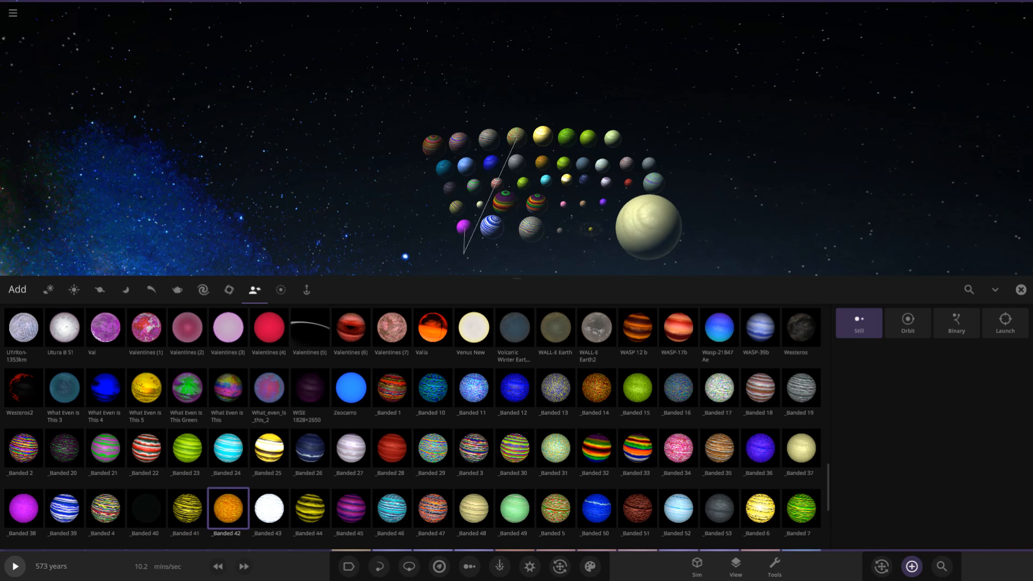
{"action": "left_click", "coordinate": [269, 508]}
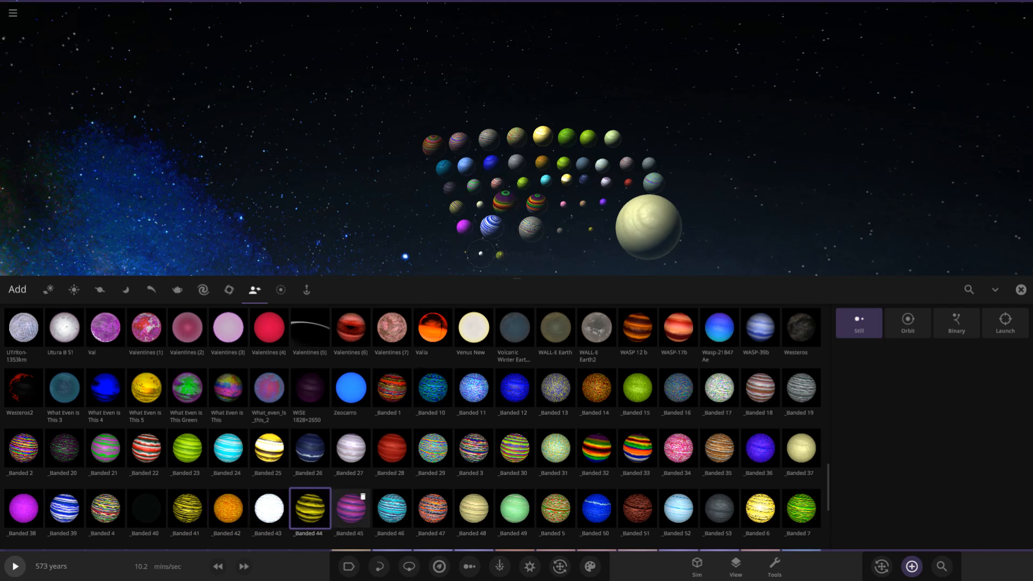
Step: Place Banded 44, 46, 47, 48, 50 and 51 below the existing planet rows
{"action": "left_click", "coordinate": [391, 509]}
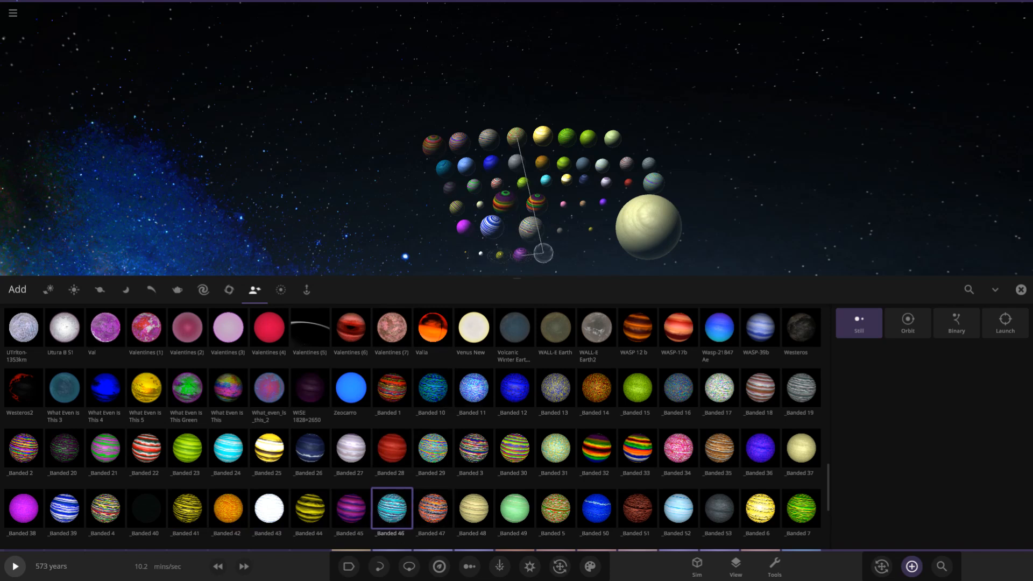
{"action": "left_click", "coordinate": [431, 510]}
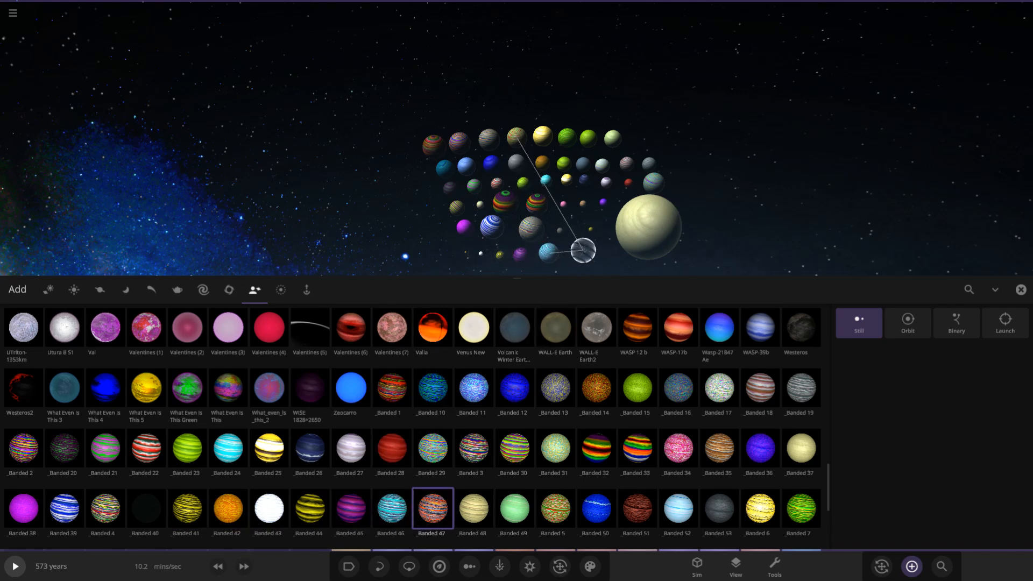
{"action": "left_click", "coordinate": [474, 509]}
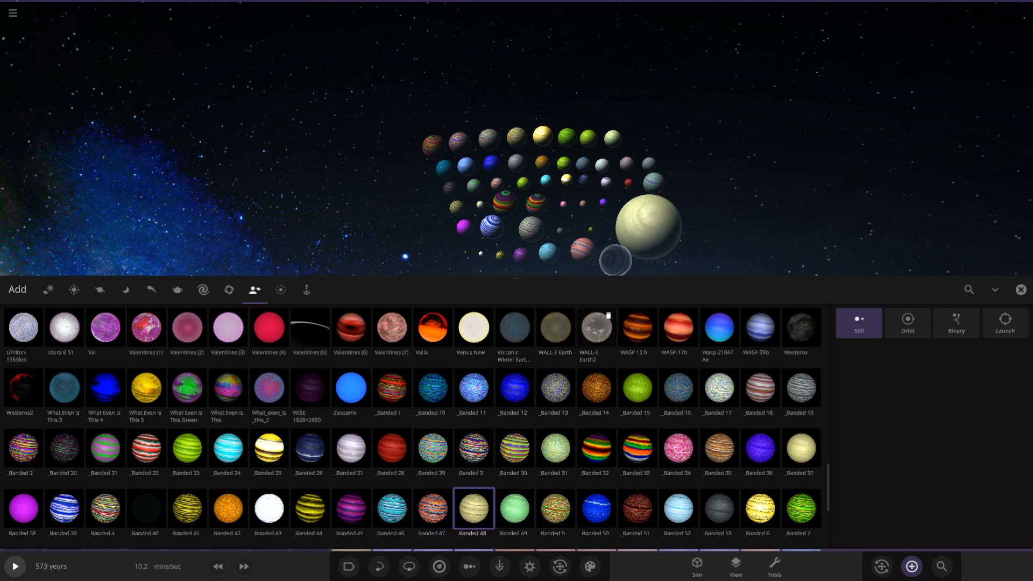
{"action": "left_click", "coordinate": [514, 508]}
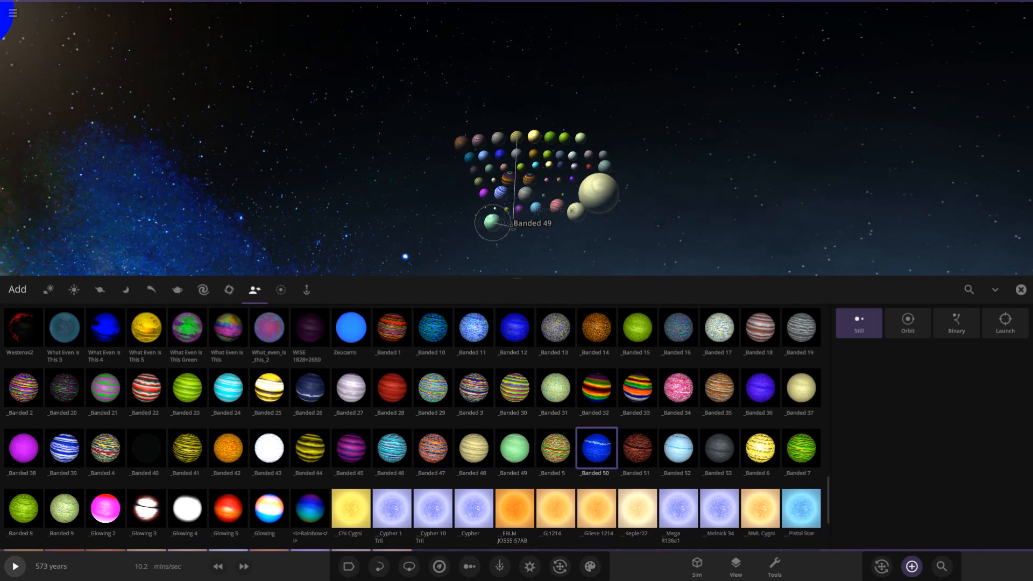
{"action": "left_click", "coordinate": [637, 448]}
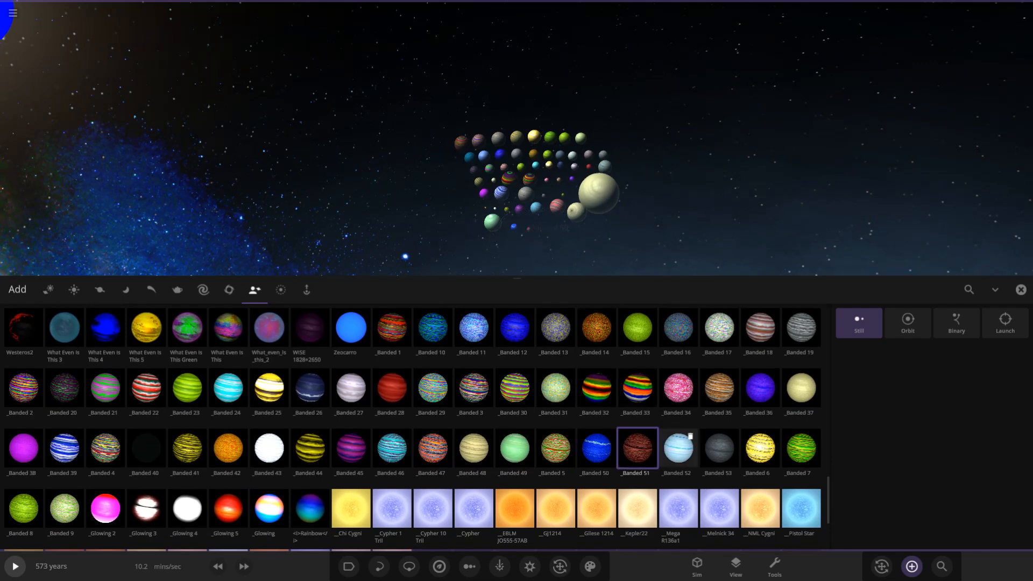
{"action": "left_click", "coordinate": [719, 448]}
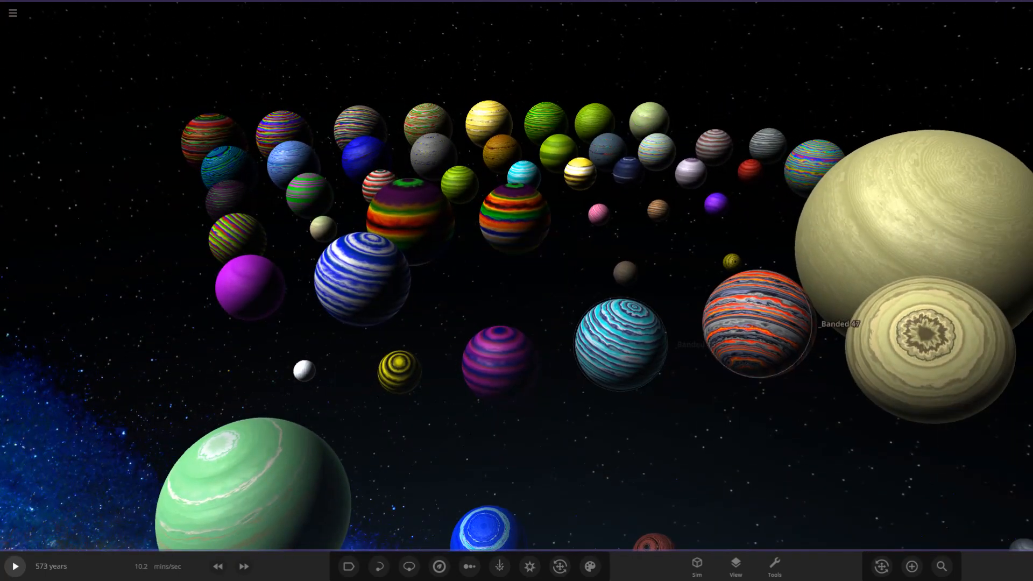
Step: Show the physical property summary of the _Banded_52 planet
{"action": "left_click", "coordinate": [756, 330]}
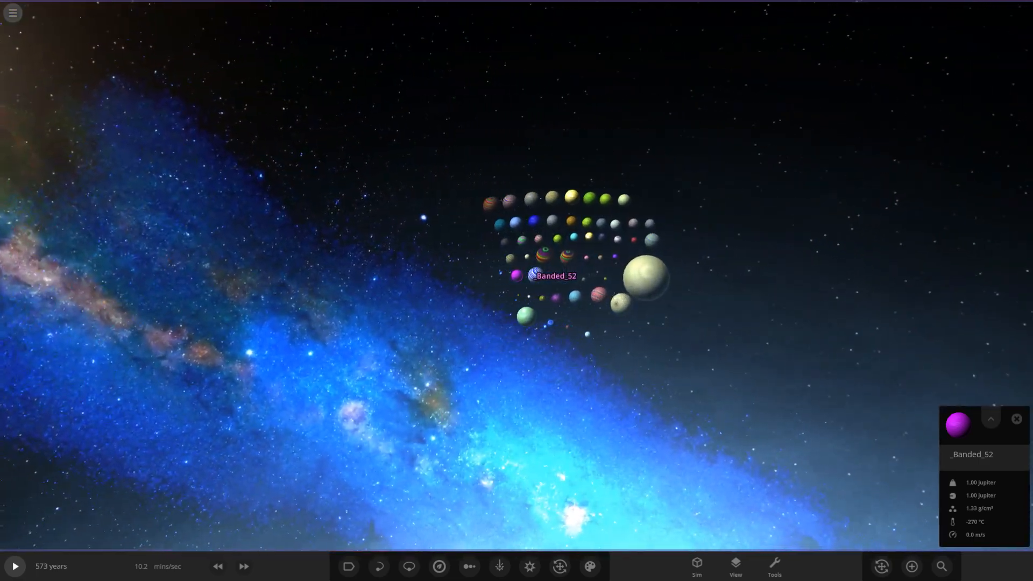
Step: Reopen the Add panel's list of custom user objects
{"action": "left_click", "coordinate": [18, 14]}
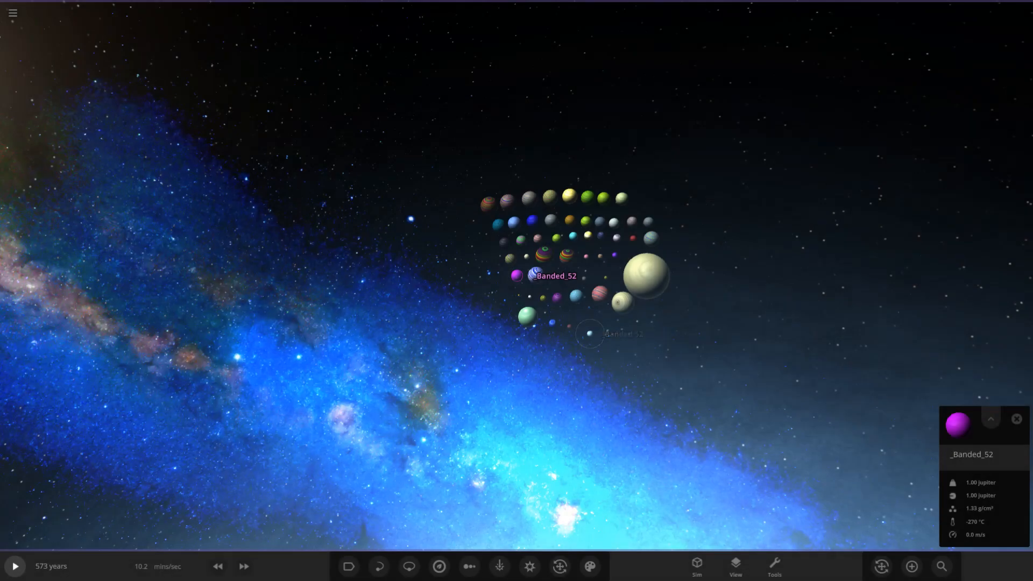
{"action": "left_click", "coordinate": [912, 566]}
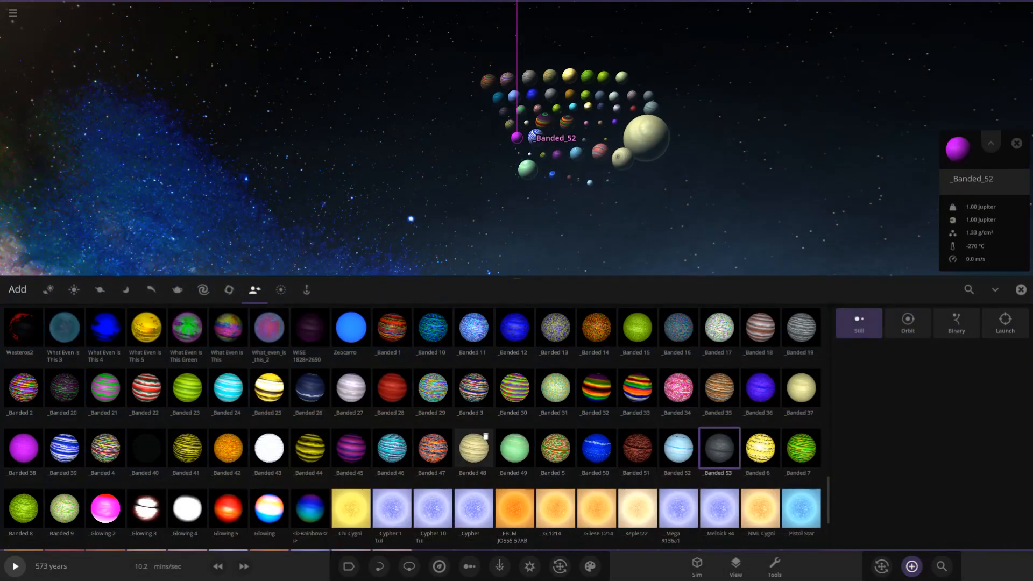
{"action": "mouse_move", "coordinate": [432, 447]}
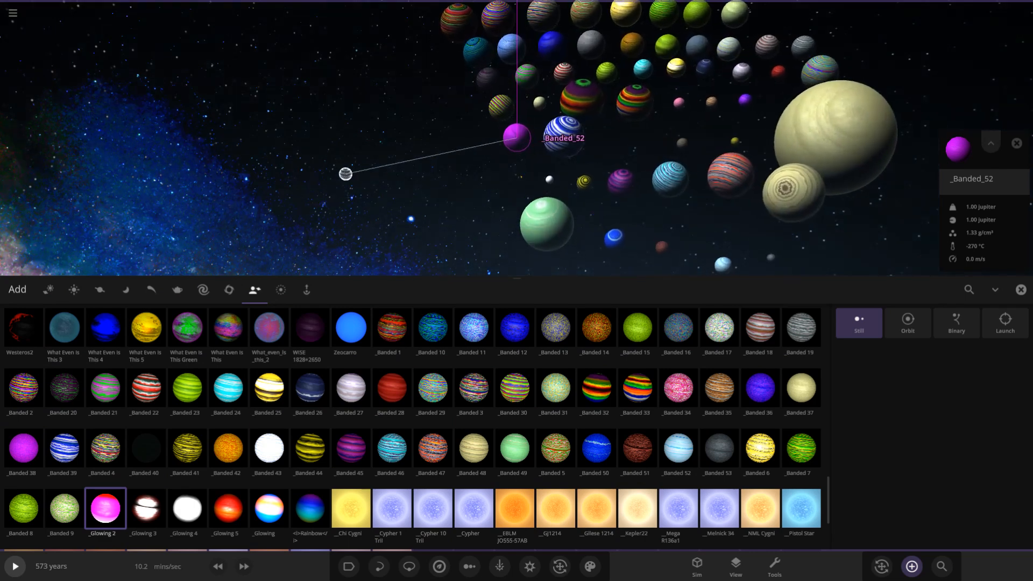
Step: Place the Glowing 2 and Glowing 3 planets and keep the object in the delete prompt
{"action": "left_click", "coordinate": [147, 508]}
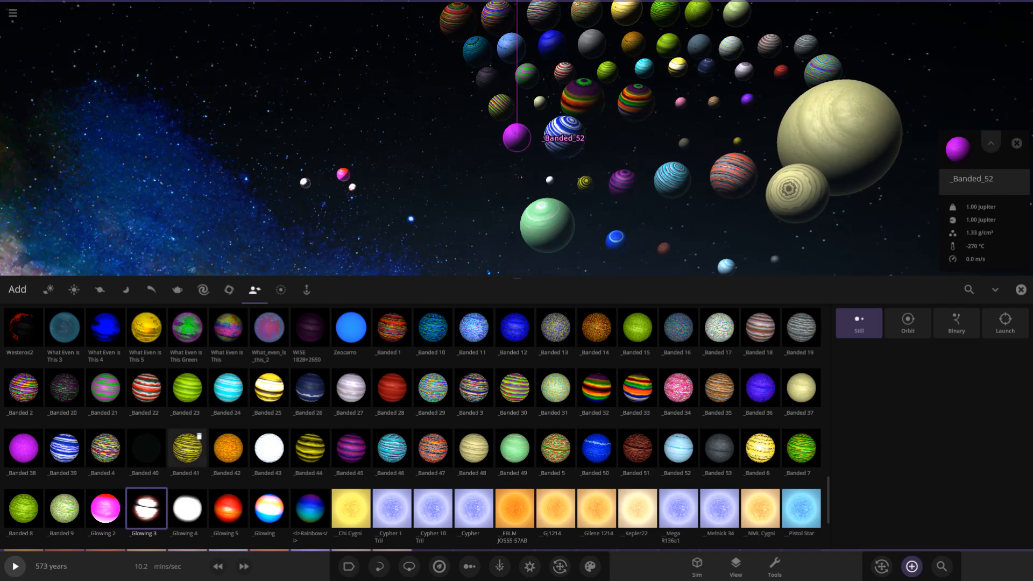
{"action": "left_click", "coordinate": [227, 510]}
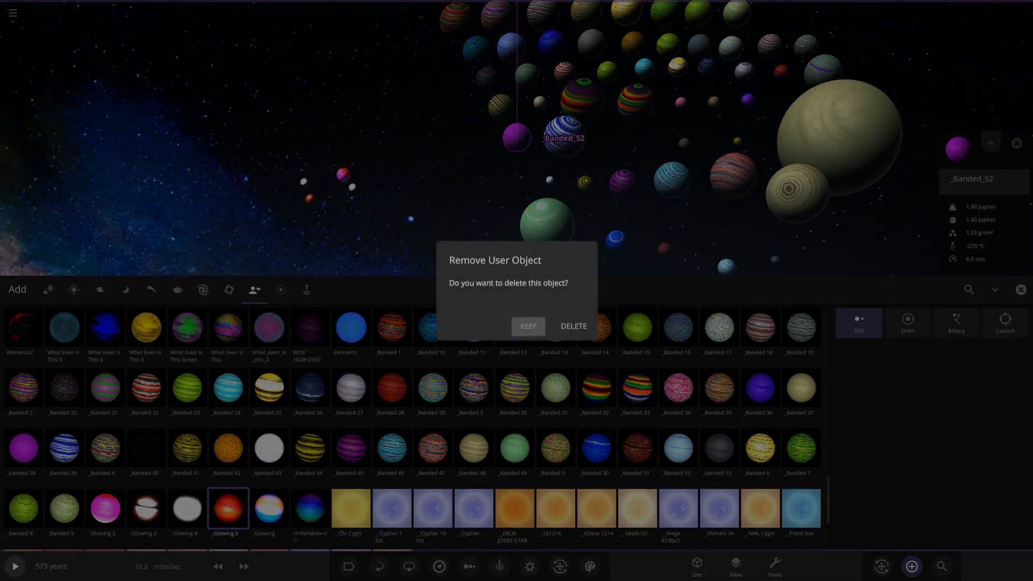
{"action": "left_click", "coordinate": [529, 326]}
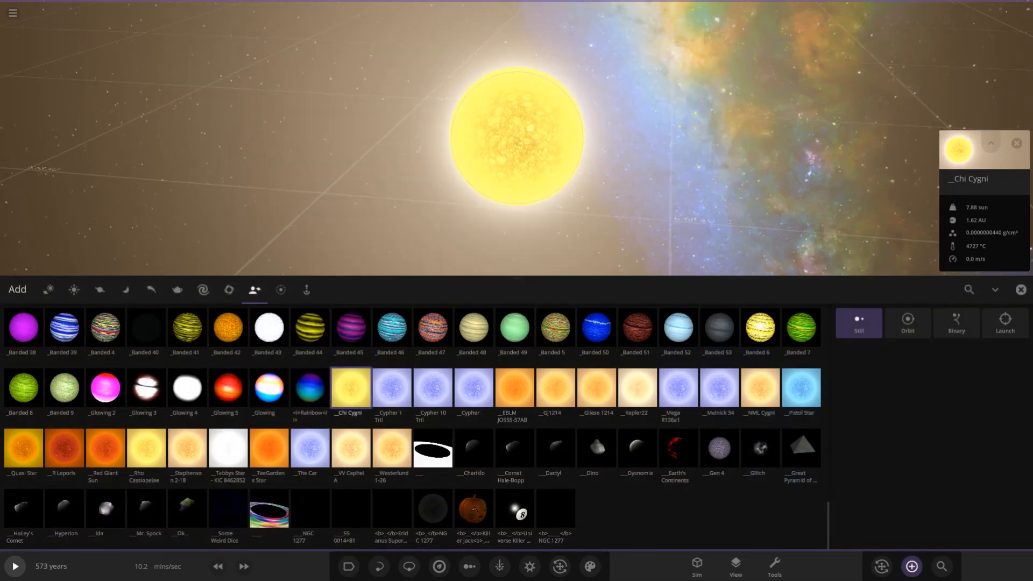
Step: Place the Cypher 1, Cypher 10 Tril and Cypher stars near Chi Cygni
{"action": "left_click", "coordinate": [391, 386]}
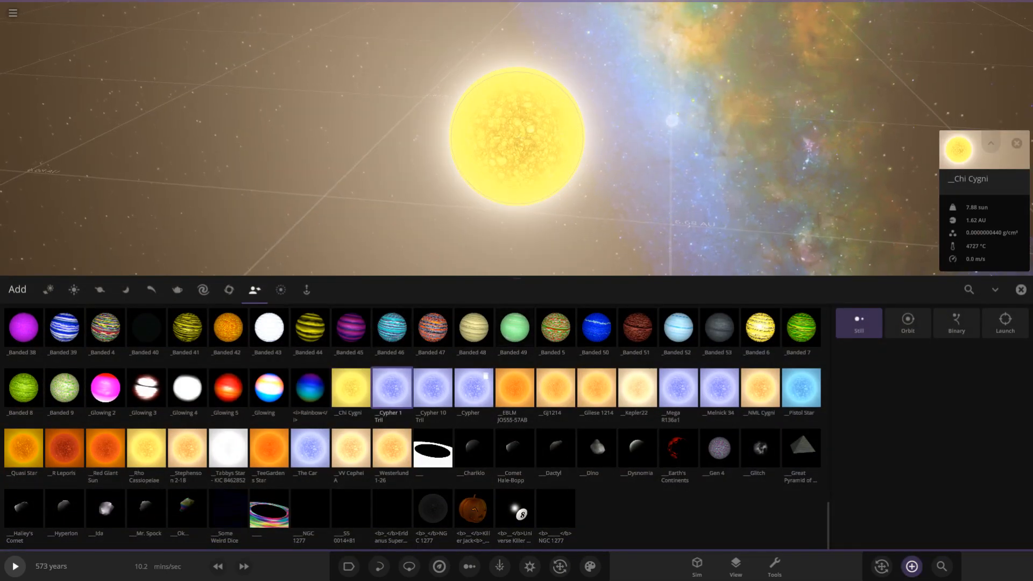
{"action": "left_click", "coordinate": [433, 387]}
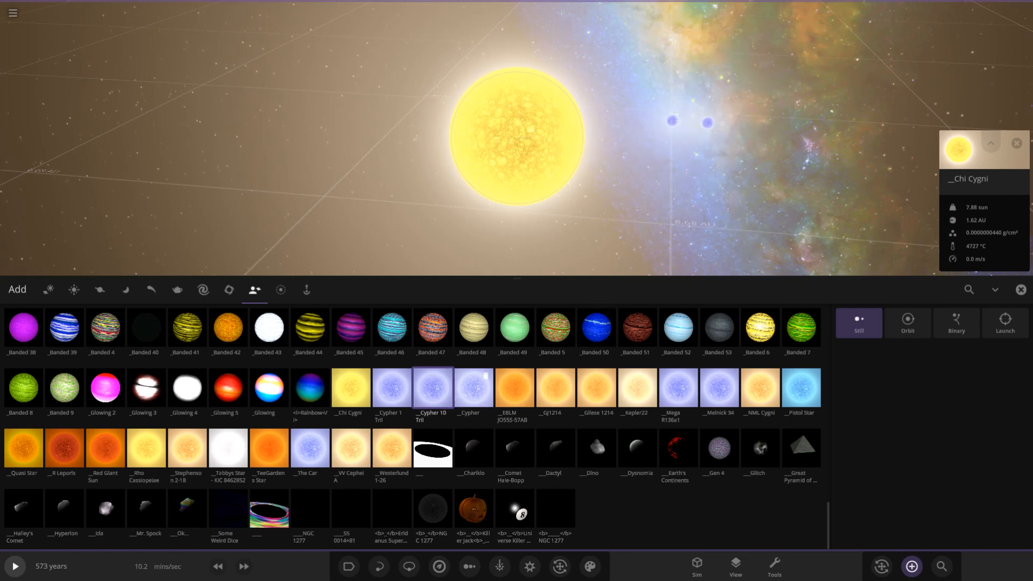
{"action": "left_click", "coordinate": [473, 387]}
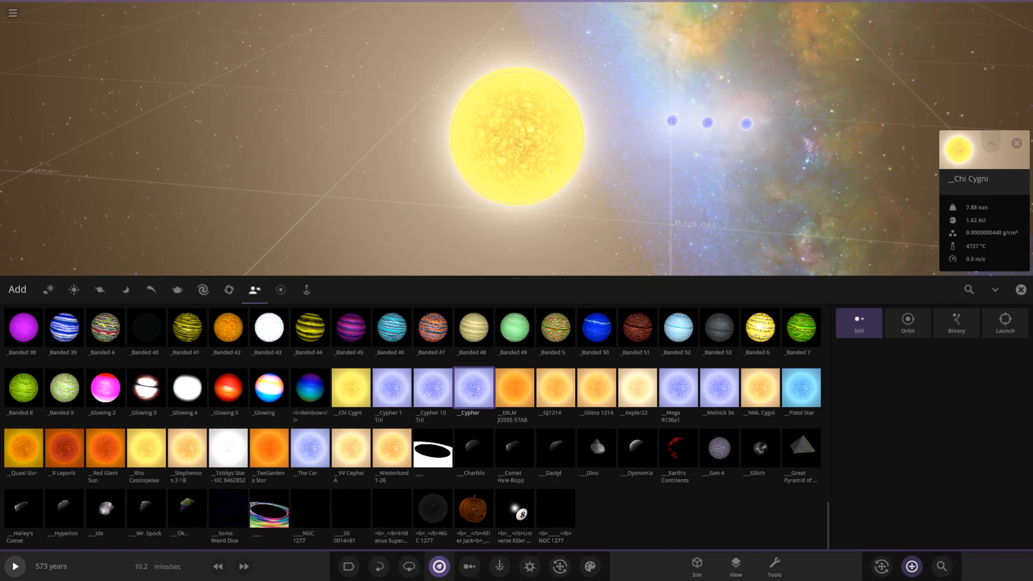
{"action": "mouse_move", "coordinate": [432, 387]}
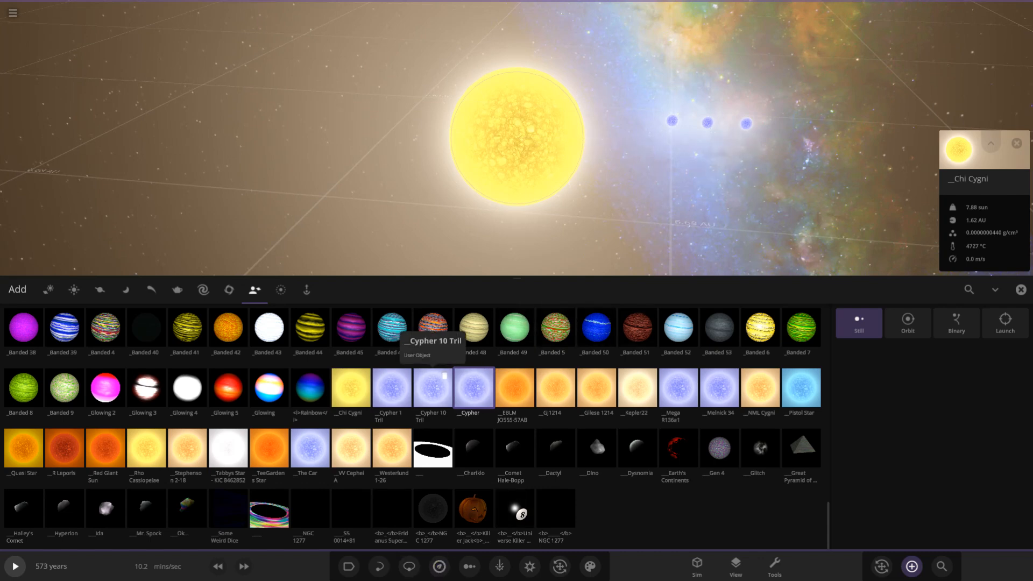
Step: Add EBLM J0555-57AB, Mega R136a1, NML Cygni and another large star to the group
{"action": "left_click", "coordinate": [515, 388]}
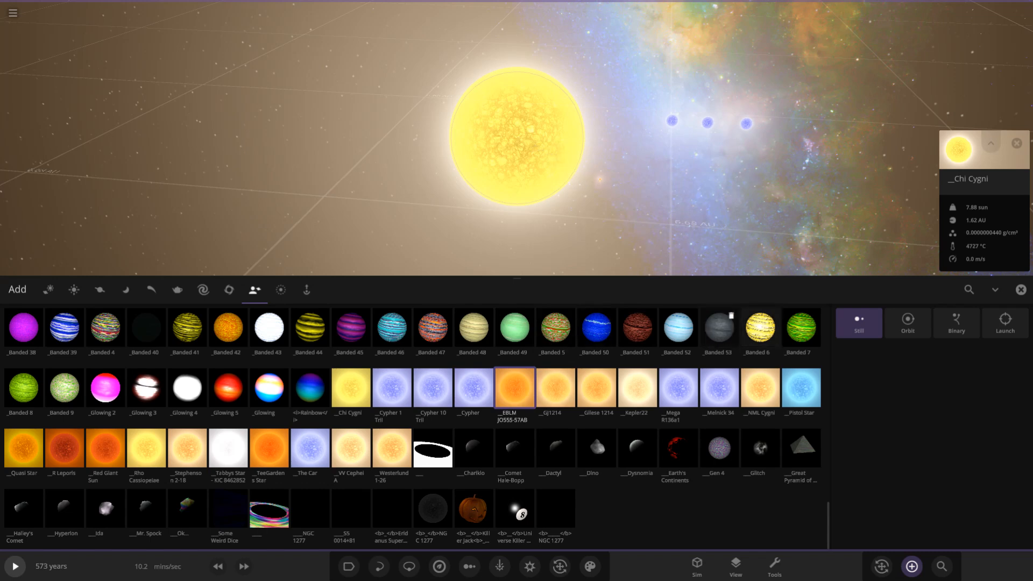
{"action": "left_click", "coordinate": [555, 387]}
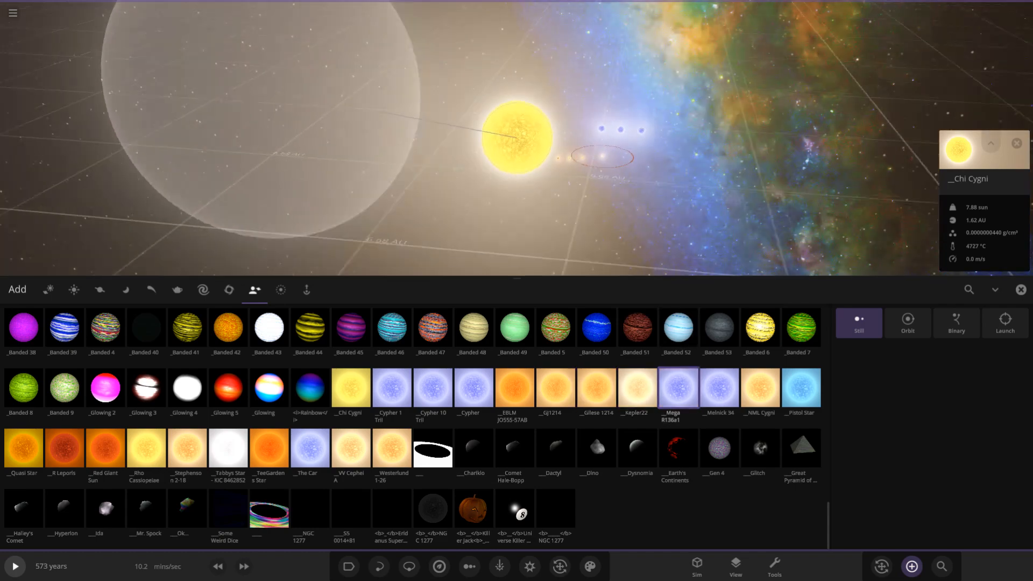
{"action": "left_click", "coordinate": [719, 388]}
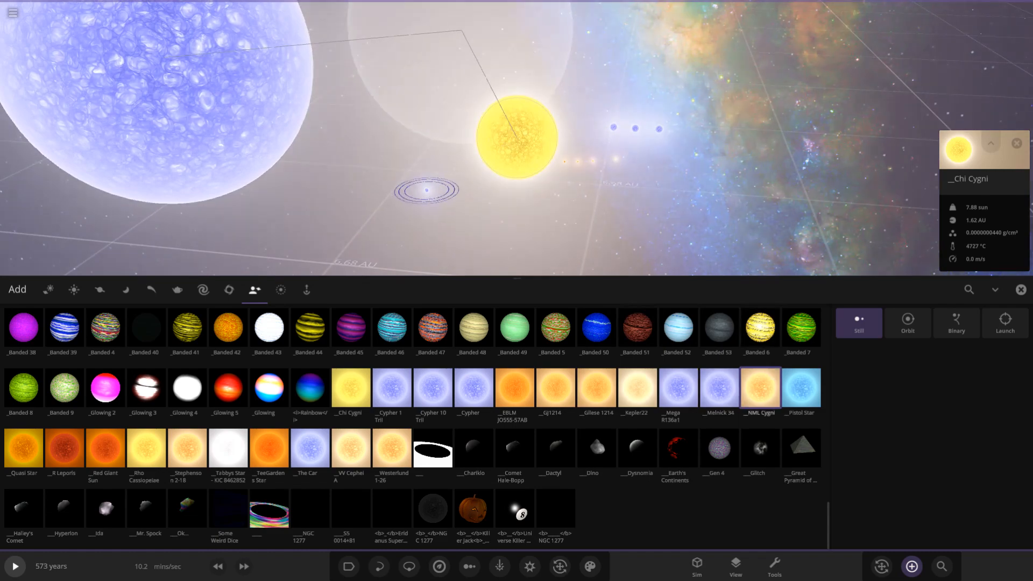
{"action": "left_click", "coordinate": [801, 386]}
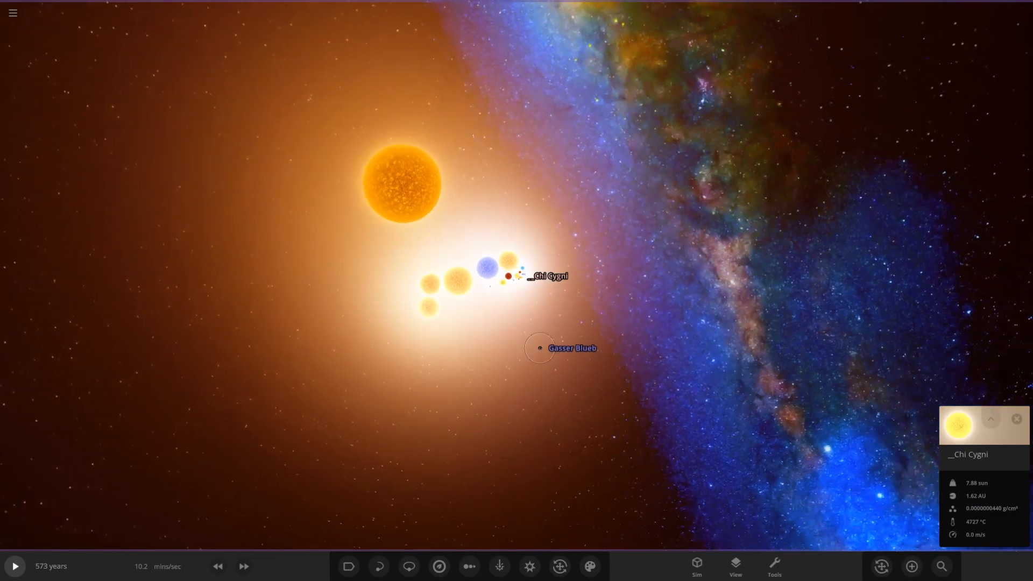
Step: Fly to the gas giant group and place the white ring object near Cyren's Valentine
{"action": "left_click", "coordinate": [539, 348]}
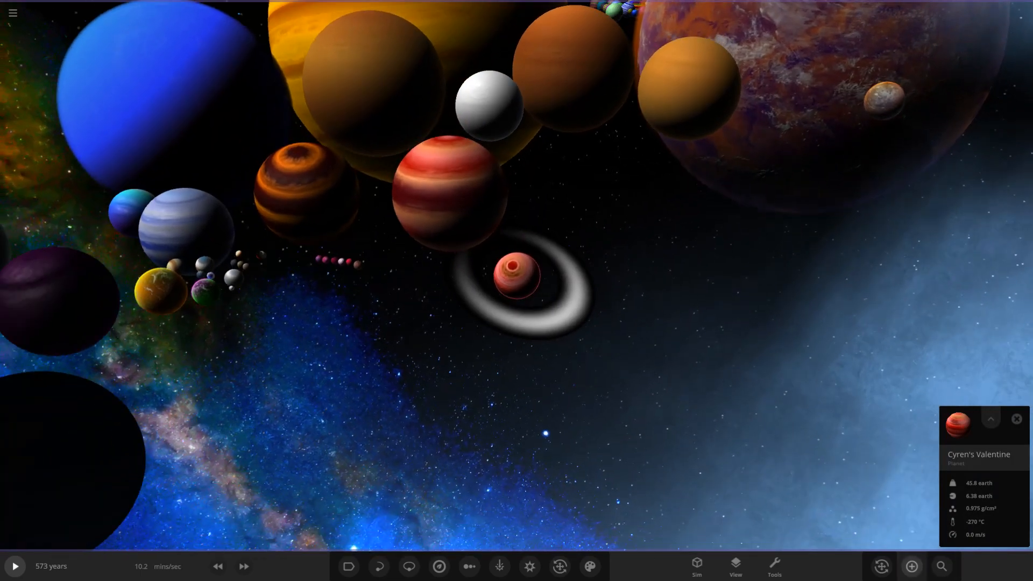
{"action": "left_click", "coordinate": [911, 566]}
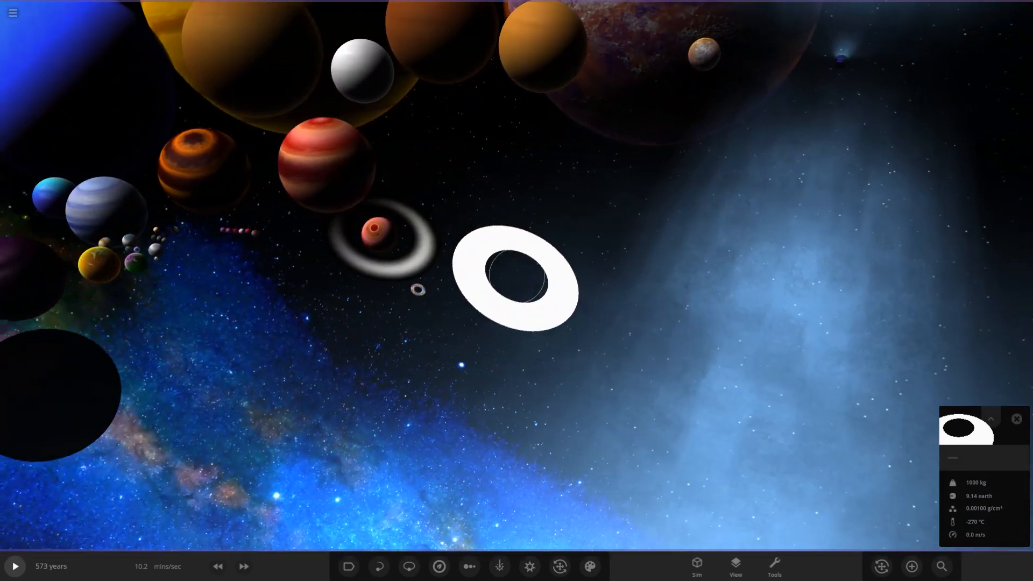
Step: Add Comet Hale-Bopp and the Dino asteroid from the user objects catalogue
{"action": "left_click", "coordinate": [912, 566]}
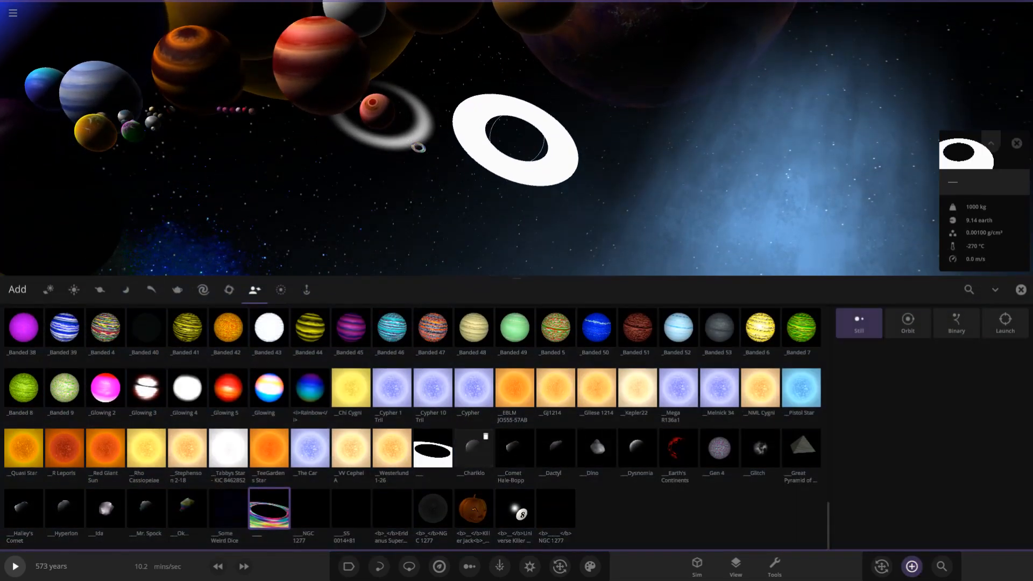
{"action": "left_click", "coordinate": [514, 447]}
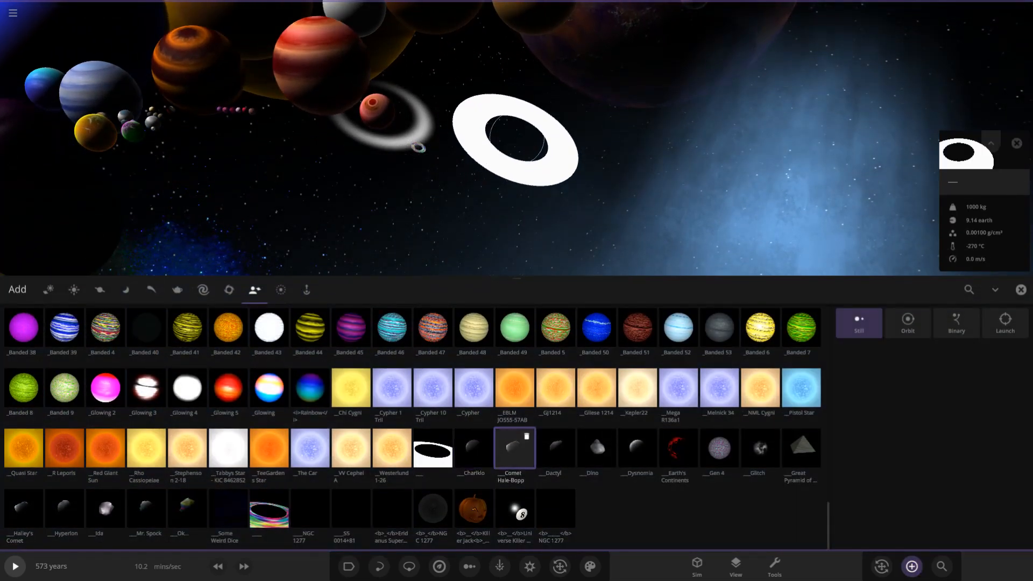
{"action": "left_click", "coordinate": [554, 447]}
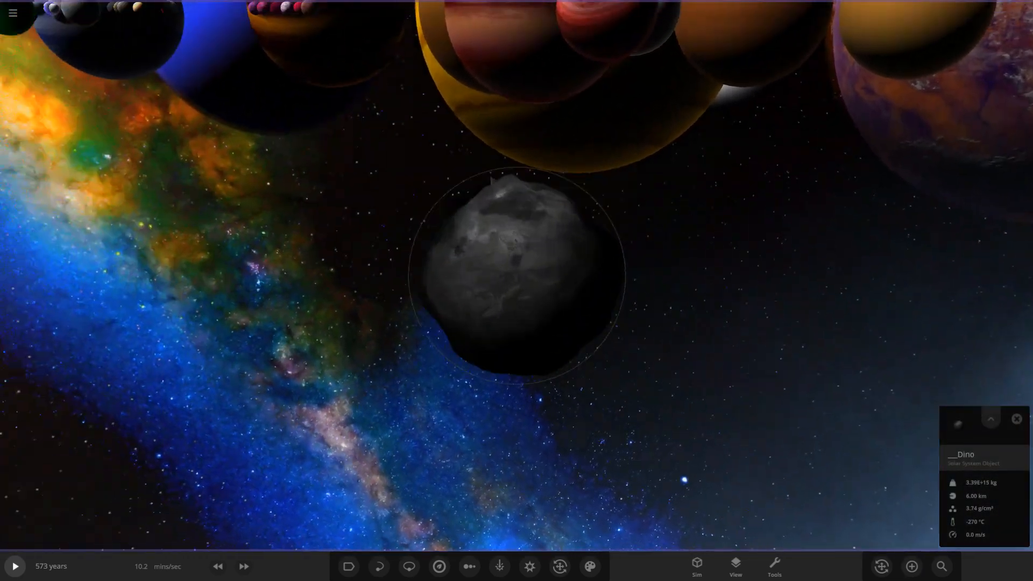
{"action": "left_click", "coordinate": [911, 566]}
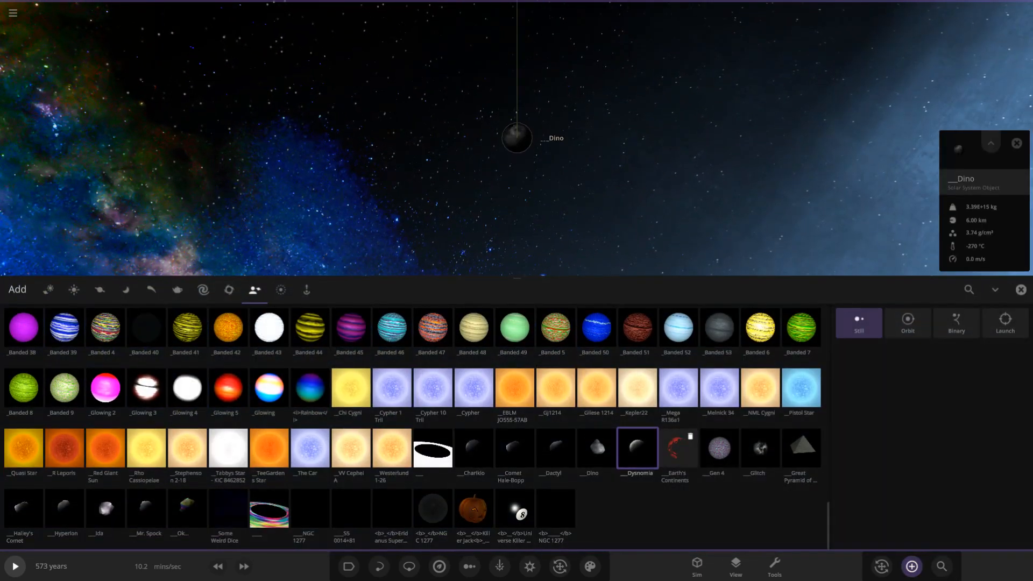
Step: Add Earth's Continents, Gen 4, the Great Pyramid and Halley's Comet
{"action": "left_click", "coordinate": [678, 449]}
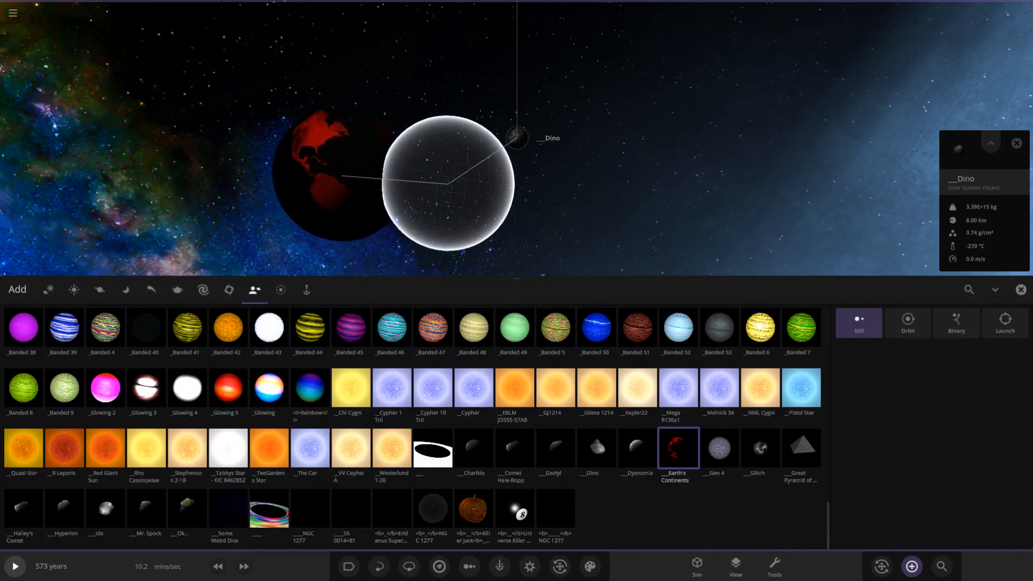
{"action": "left_click", "coordinate": [719, 448]}
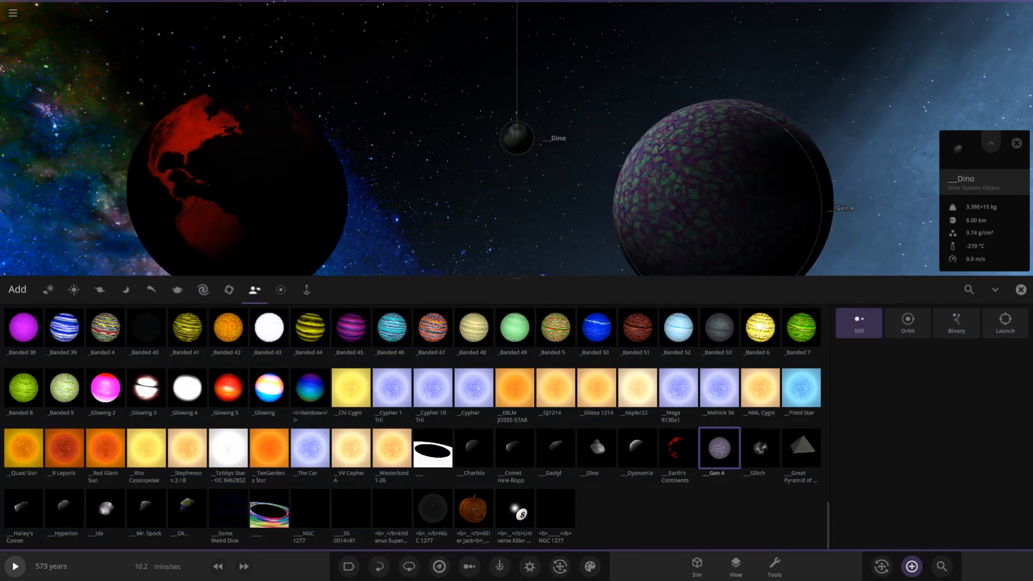
{"action": "left_click", "coordinate": [760, 448]}
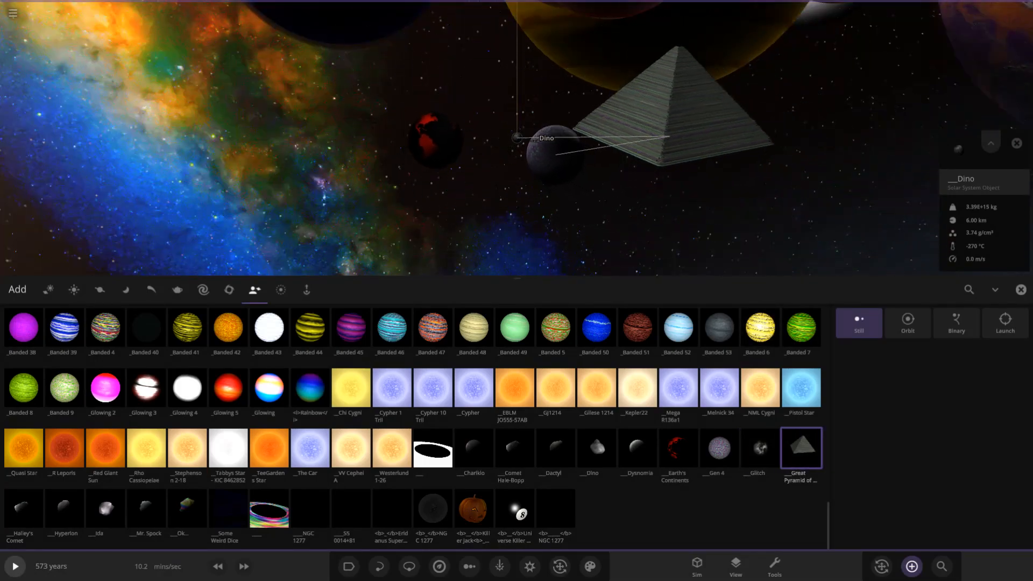
{"action": "left_click", "coordinate": [23, 508]}
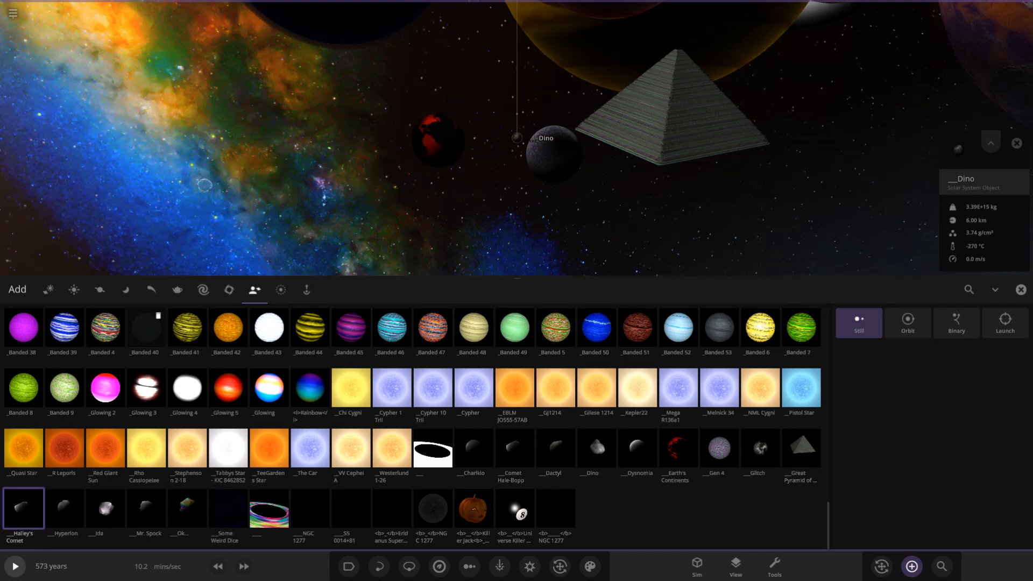
{"action": "left_click", "coordinate": [62, 508]}
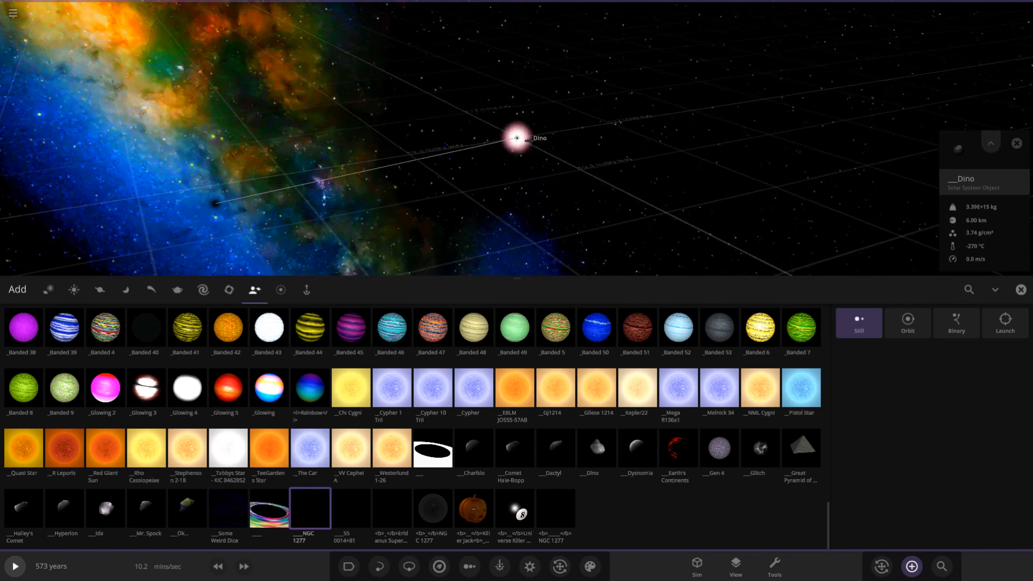
Step: Place the S5 0014+81 black hole, NGC 1277 and the Killer Jack pumpkin, then hide the catalogue
{"action": "left_click", "coordinate": [350, 508]}
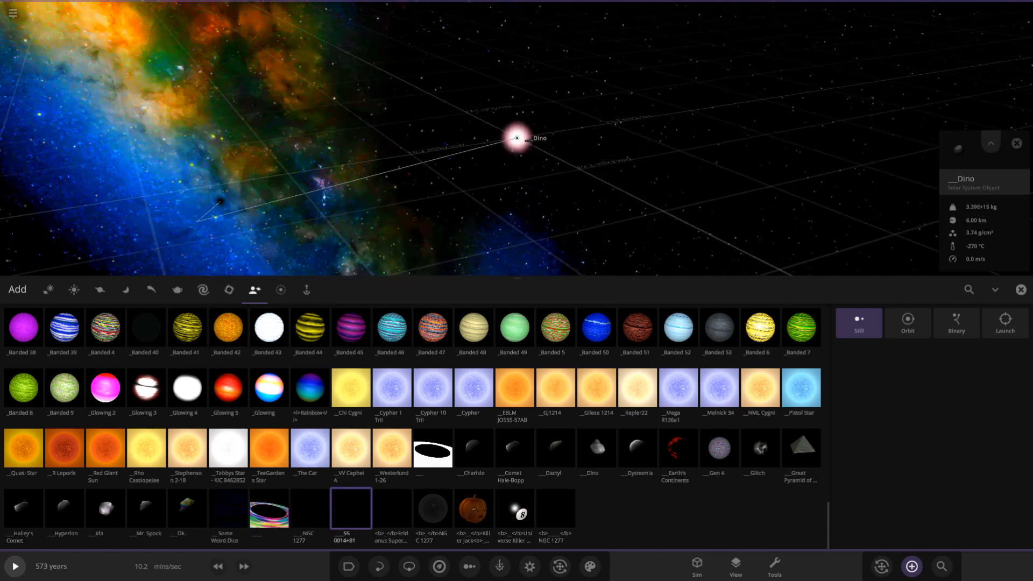
{"action": "left_click", "coordinate": [392, 511]}
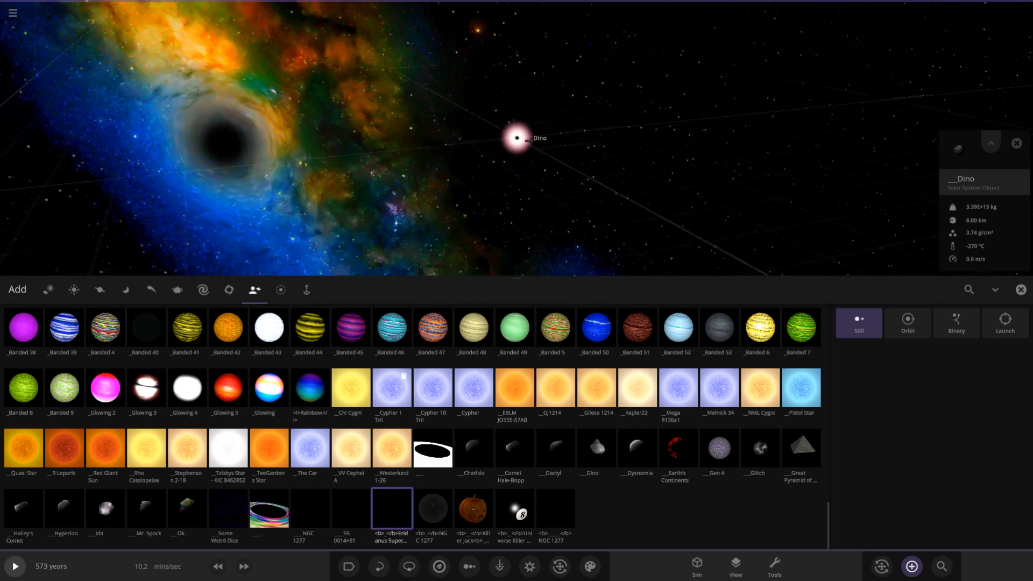
{"action": "left_click", "coordinate": [433, 508]}
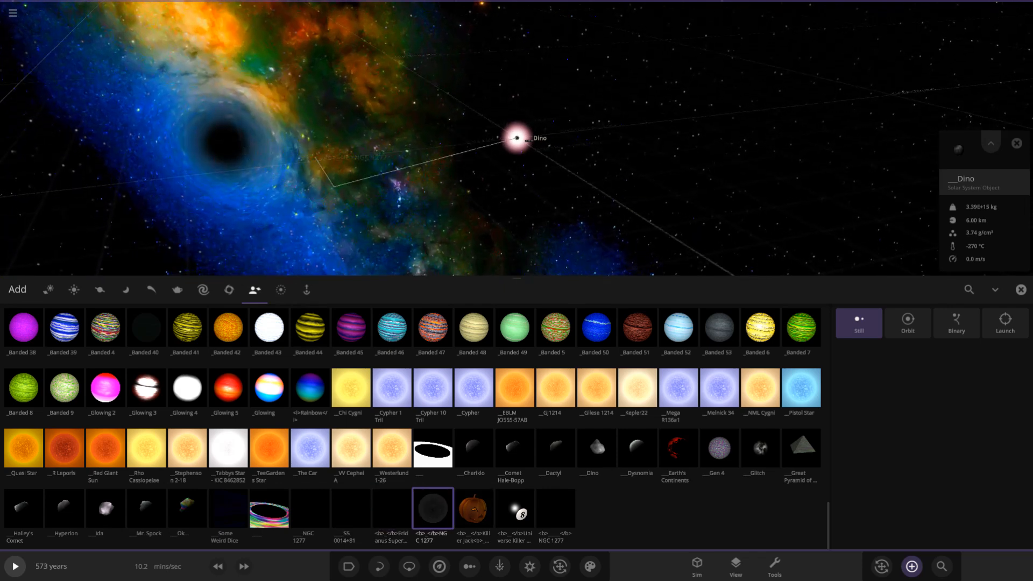
{"action": "left_click", "coordinate": [474, 512]}
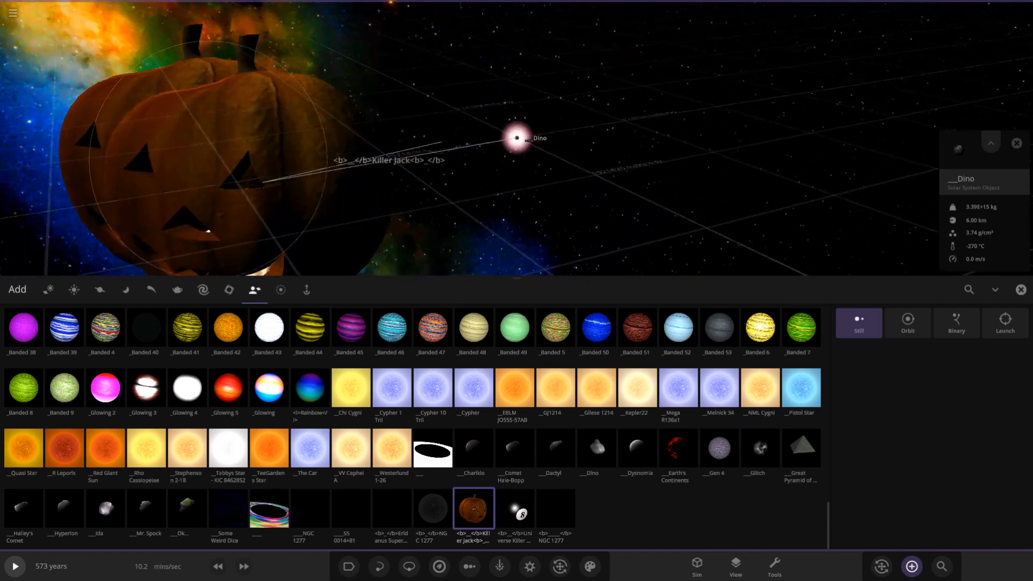
{"action": "left_click", "coordinate": [515, 509]}
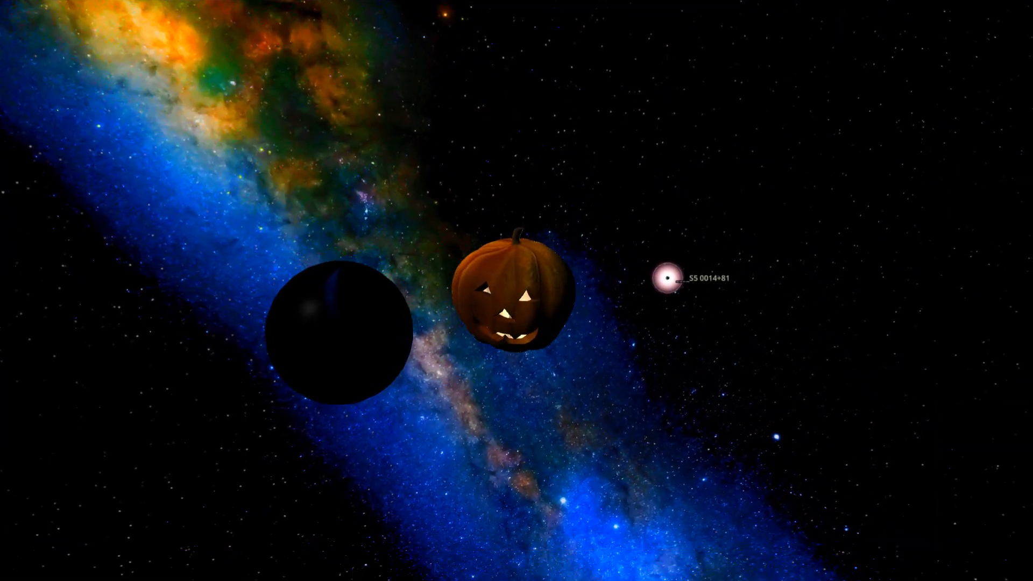
Step: Focus the S5 0014+81 black hole, fly back to the star cluster and show Rho Cassiopeiae's details
{"action": "left_click", "coordinate": [665, 293]}
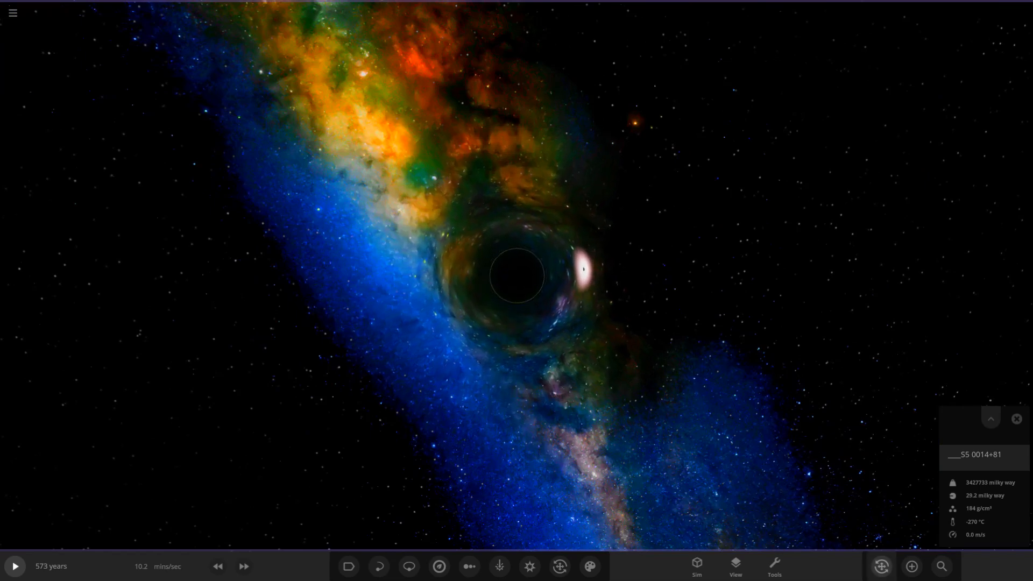
{"action": "left_click", "coordinate": [880, 566]}
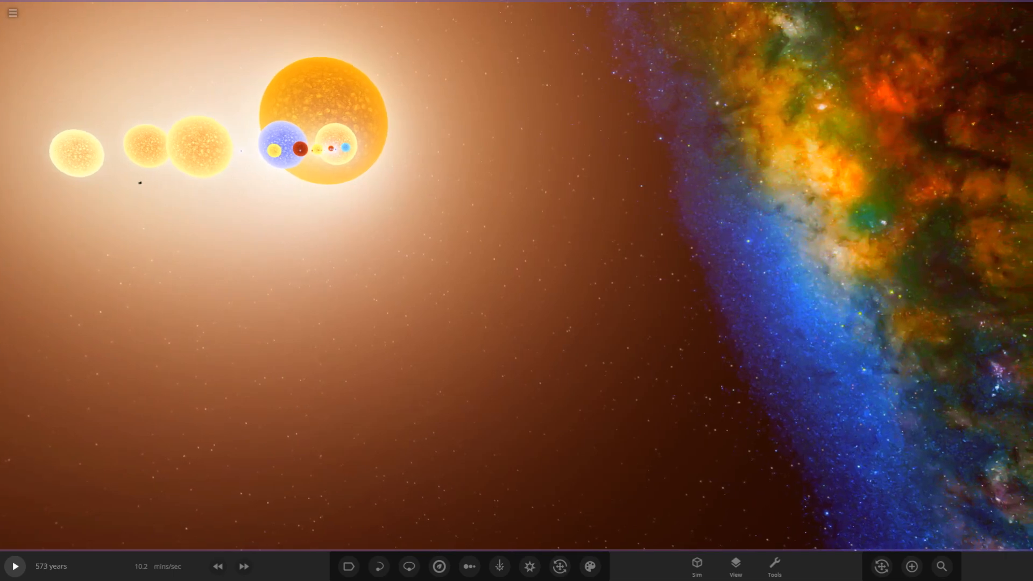
{"action": "left_click", "coordinate": [514, 274]}
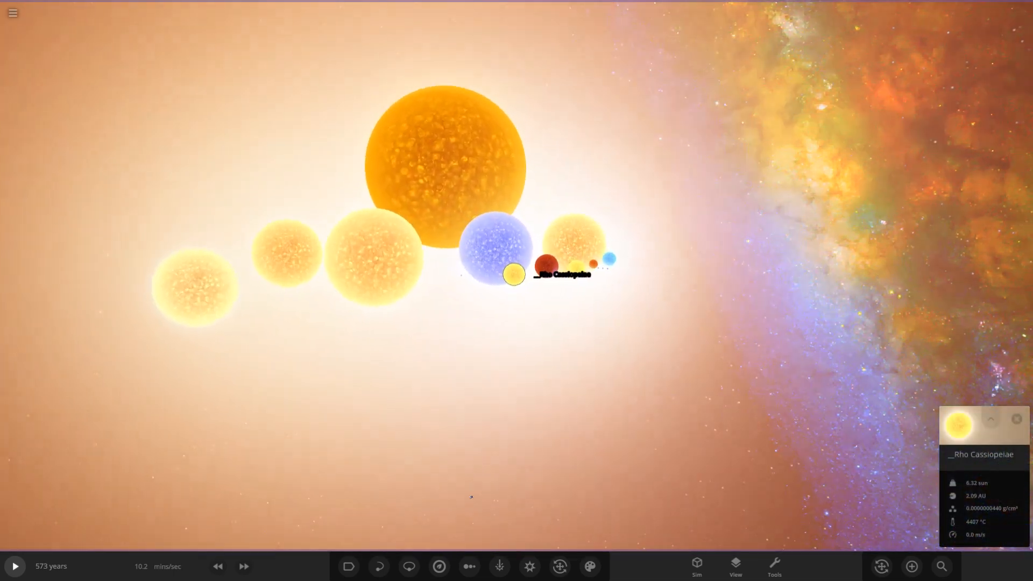